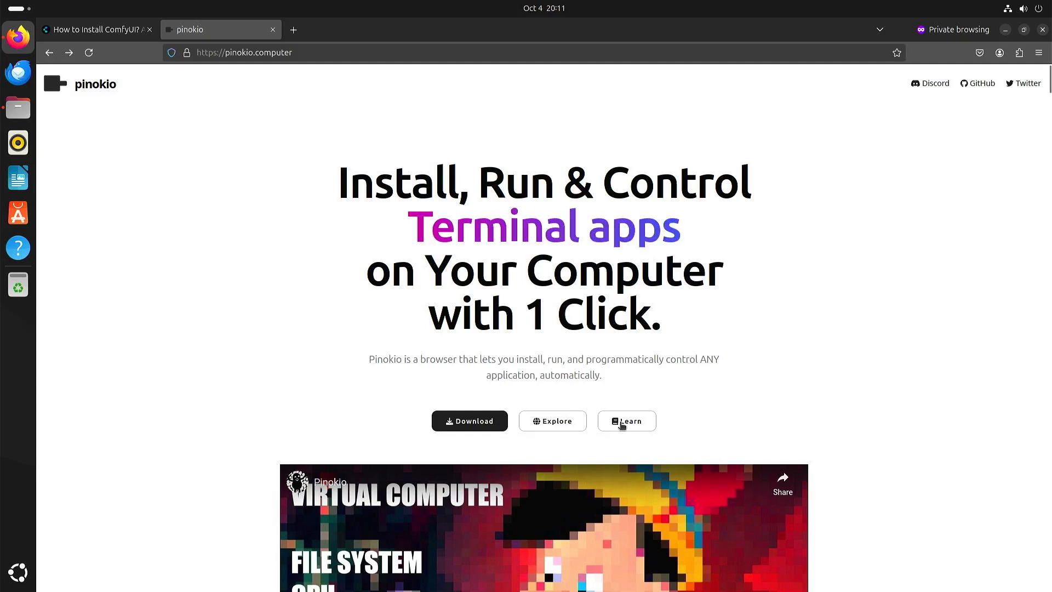
Show the ComfyUI Wiki hardware requirements and select the --cpu option
left_click(625, 421)
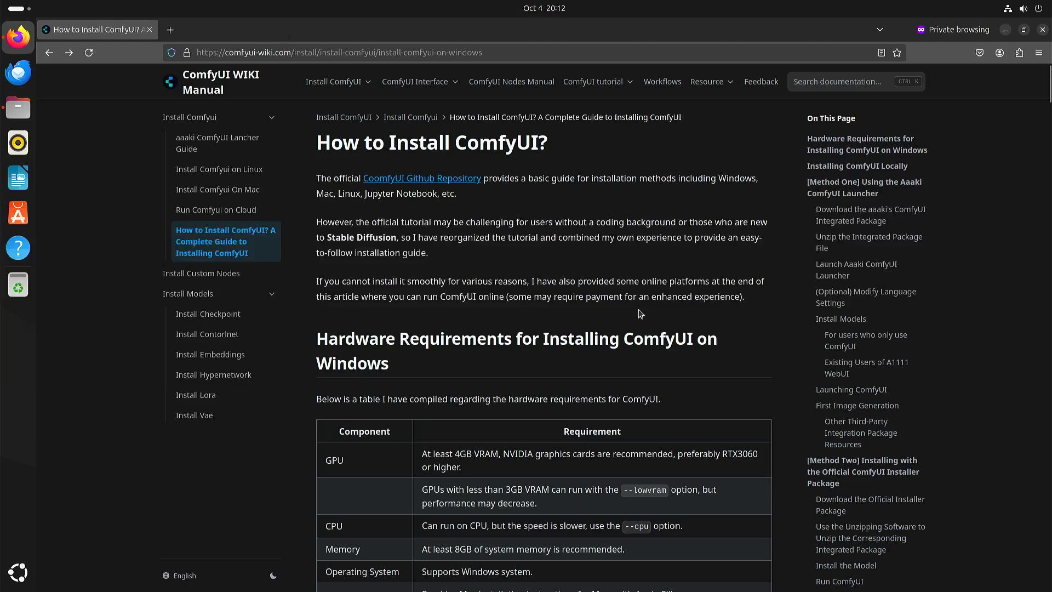
mouse_move(747, 342)
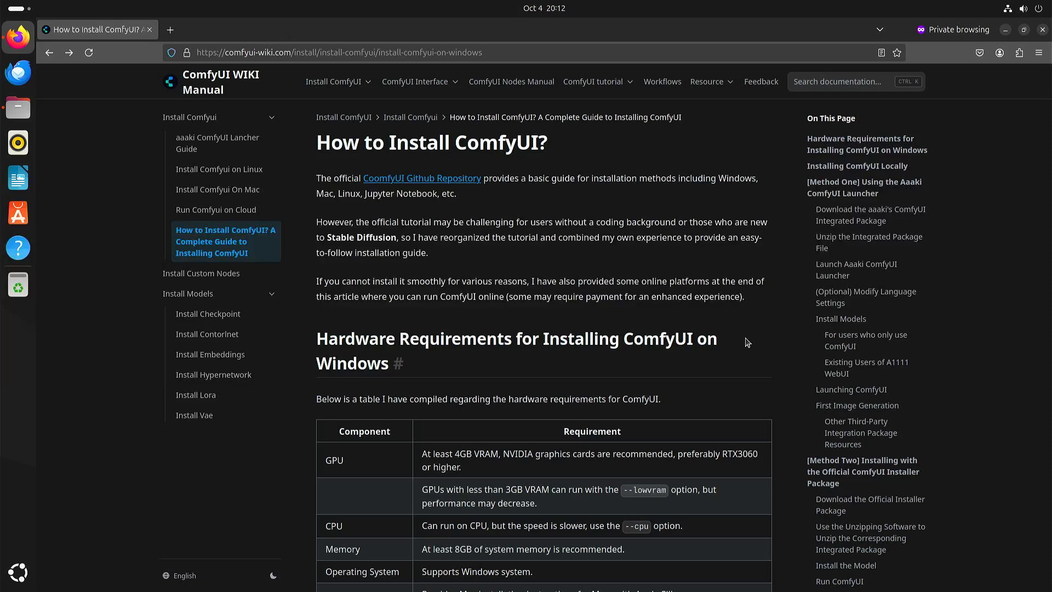
mouse_move(626, 527)
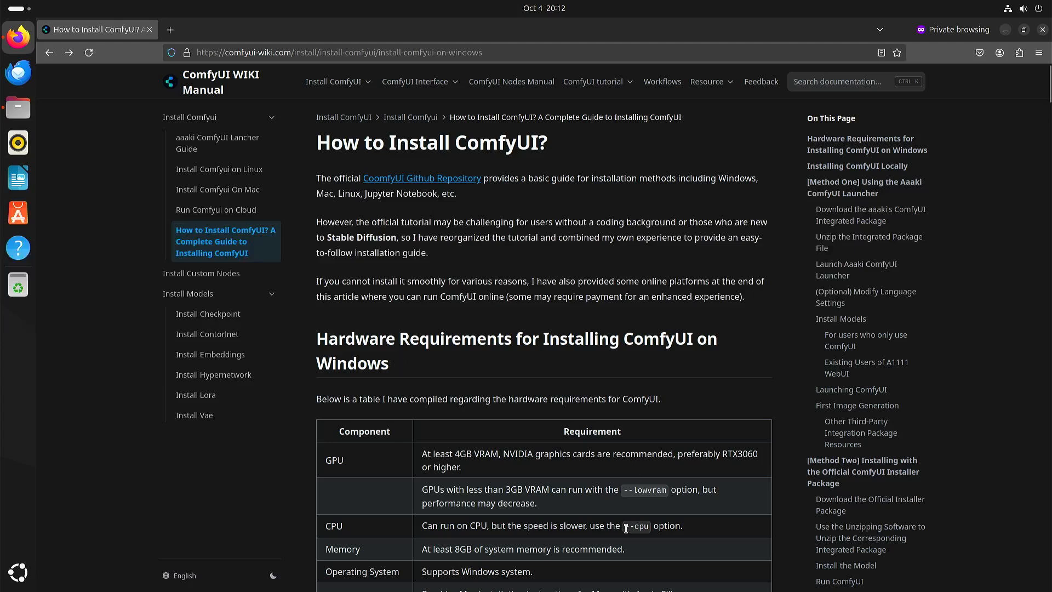
double_click(636, 526)
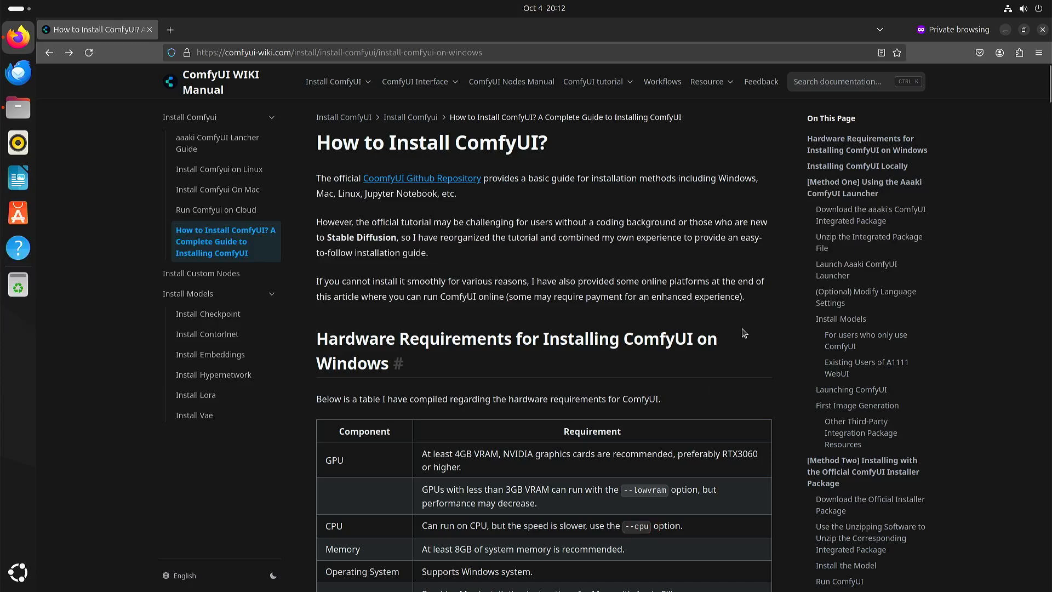
mouse_move(697, 328)
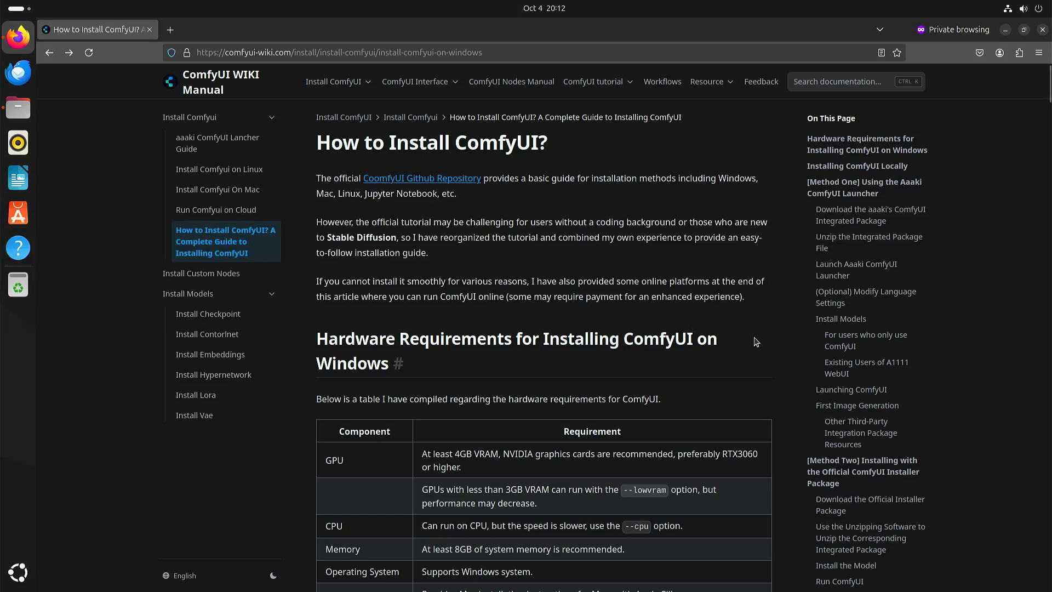
mouse_move(747, 332)
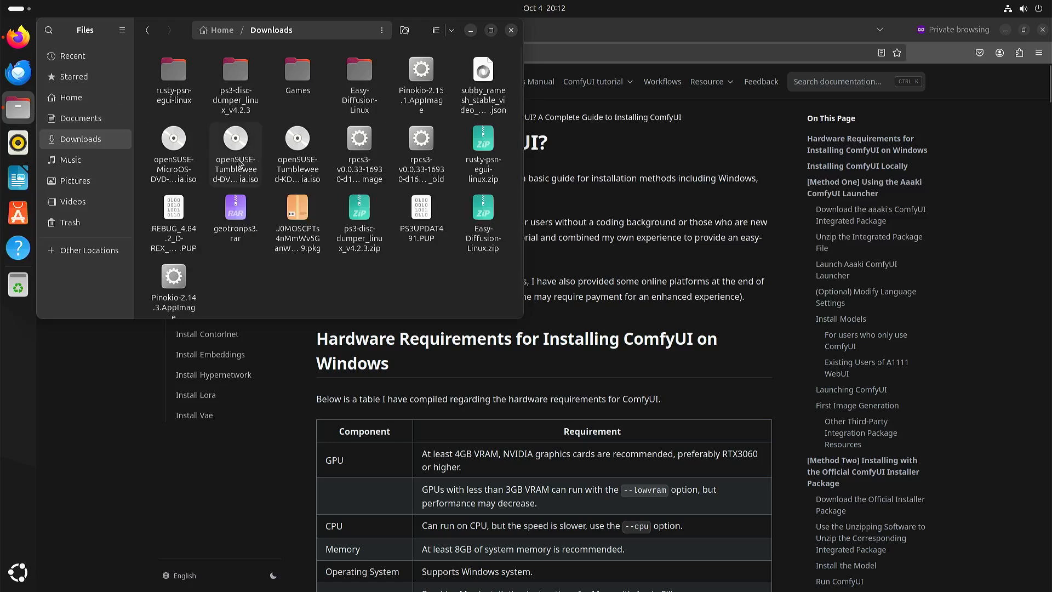
Launch Pinokio-2.15.1.AppImage and start the Comfyui app, which ends in a 'No HIP GPUs' error
left_click(420, 81)
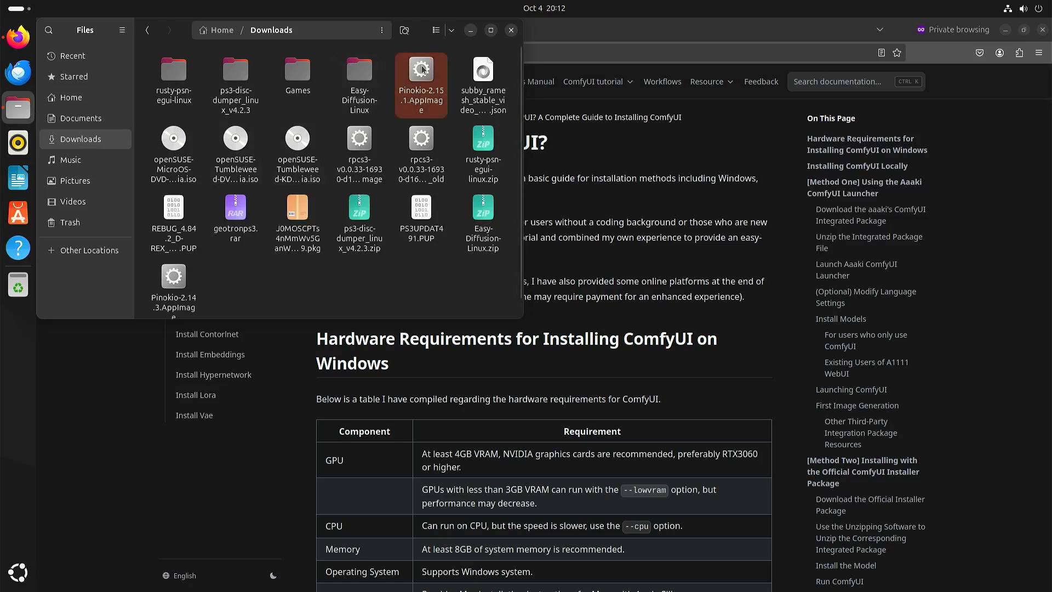
left_click(421, 84)
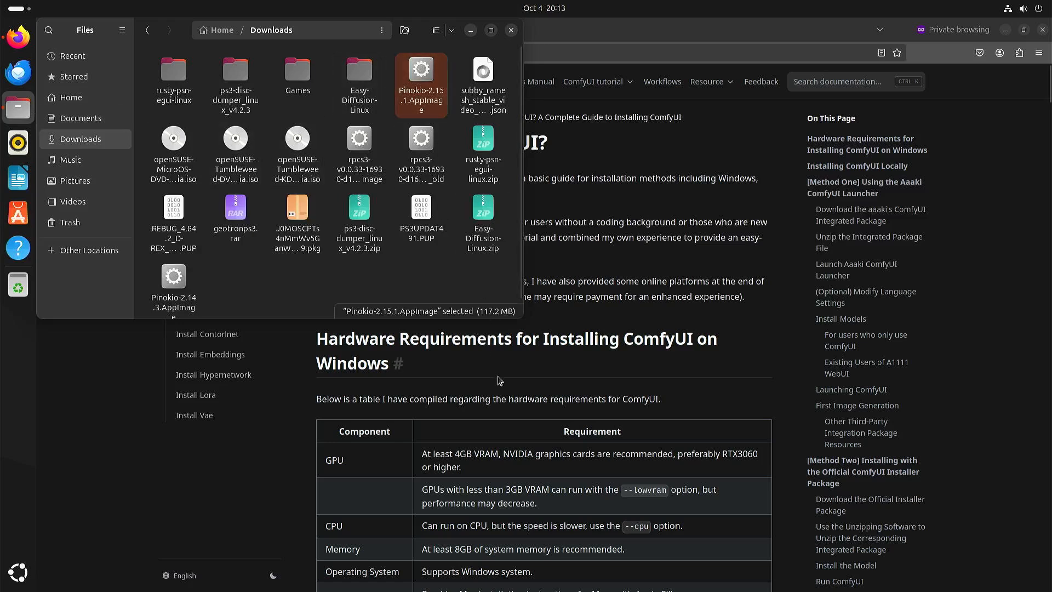
mouse_move(569, 392)
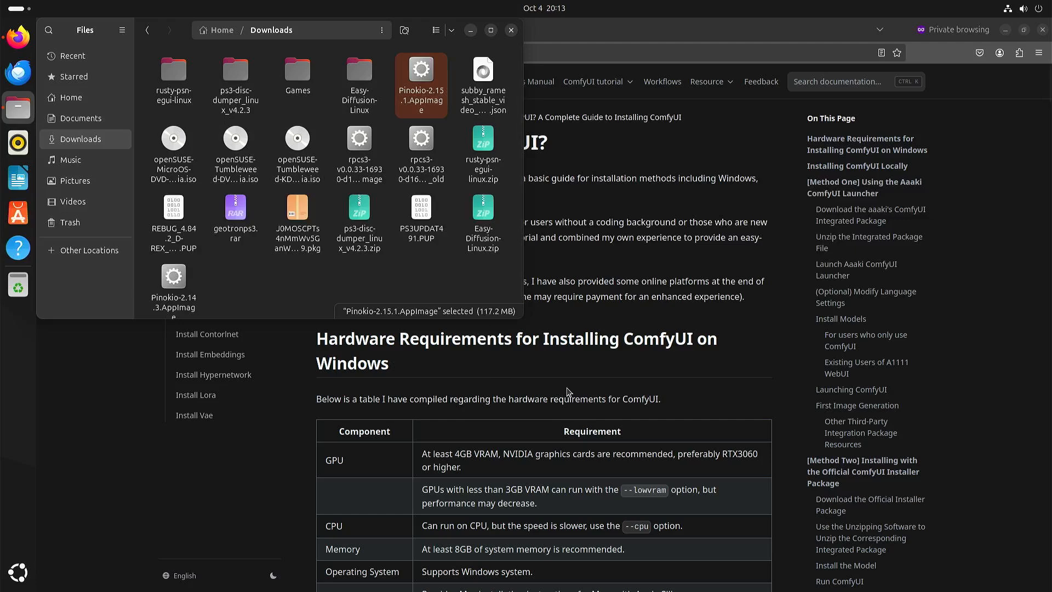
double_click(421, 69)
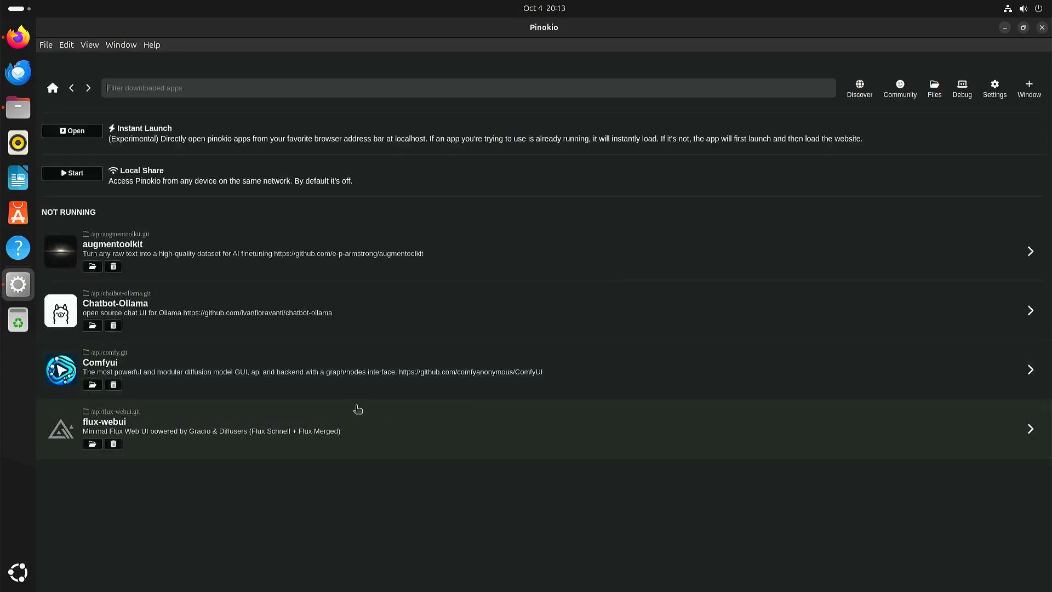
mouse_move(206, 371)
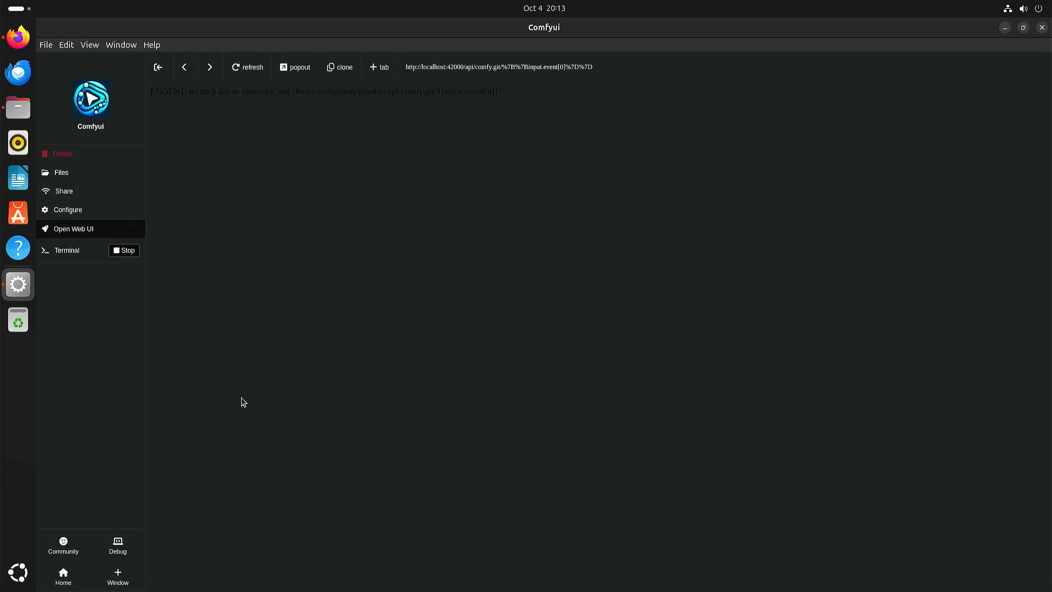
left_click(67, 250)
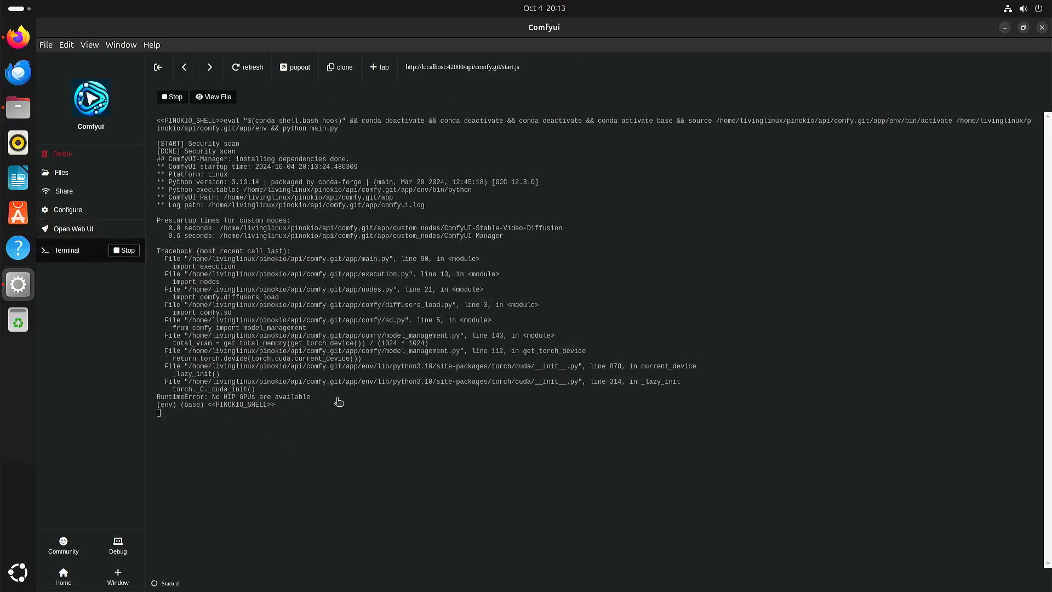
mouse_move(350, 397)
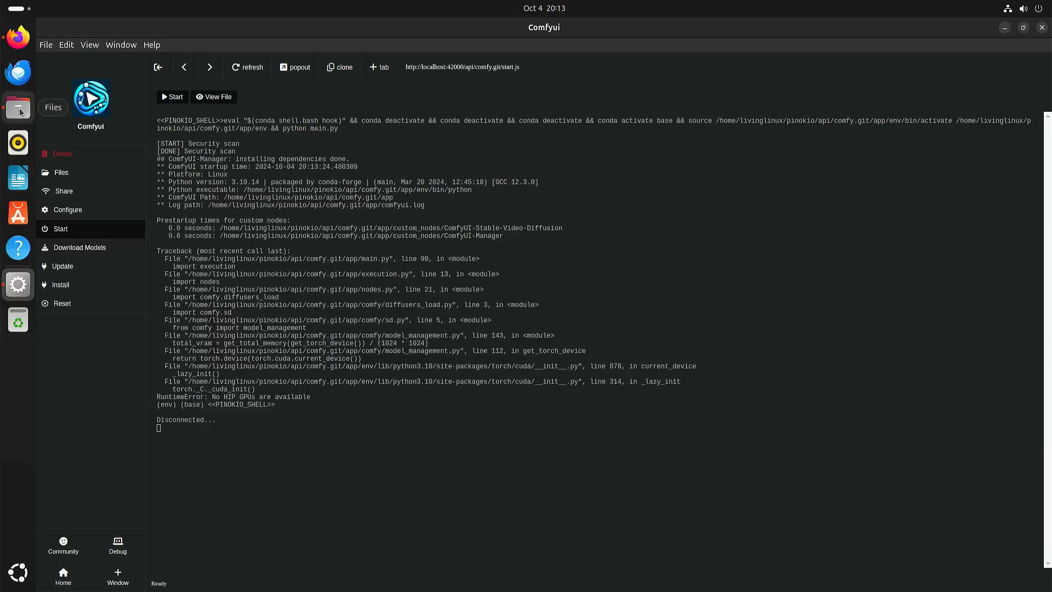
Open start.js from pinokio/api/comfy.git in the text editor
left_click(18, 107)
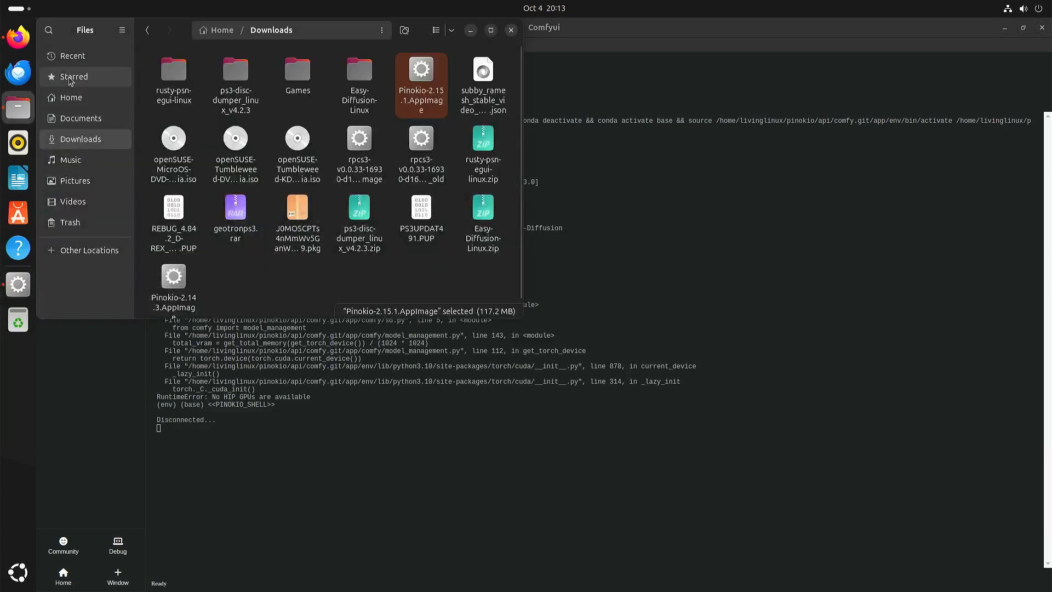
left_click(69, 98)
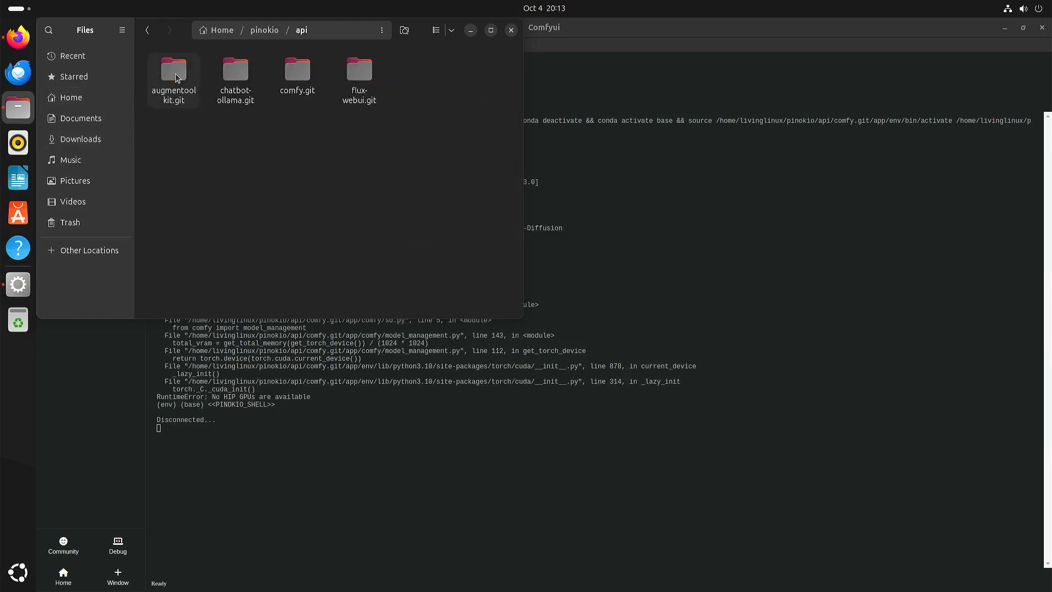
left_click(296, 69)
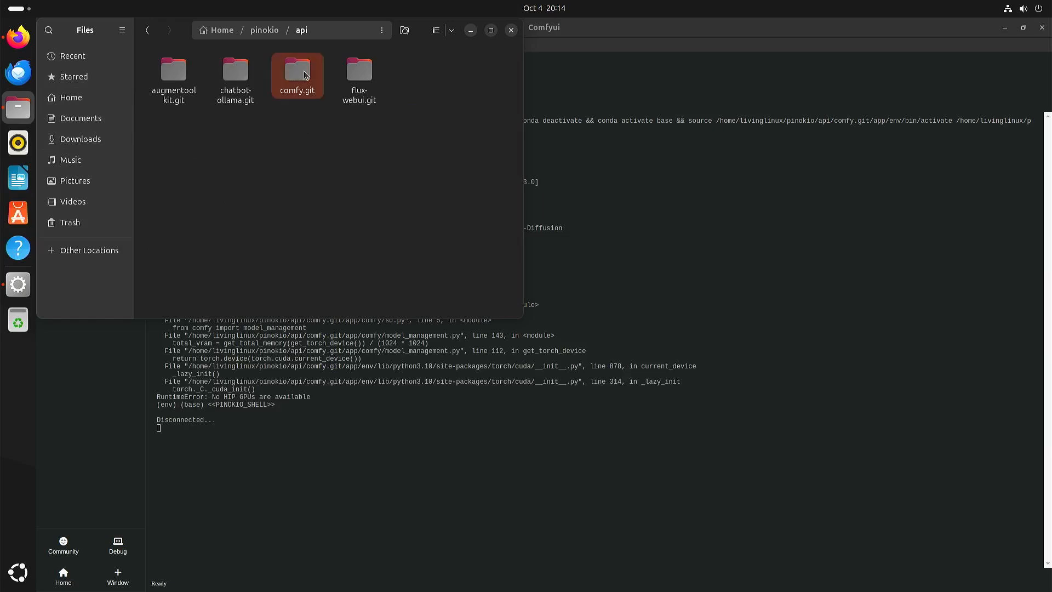
double_click(297, 74)
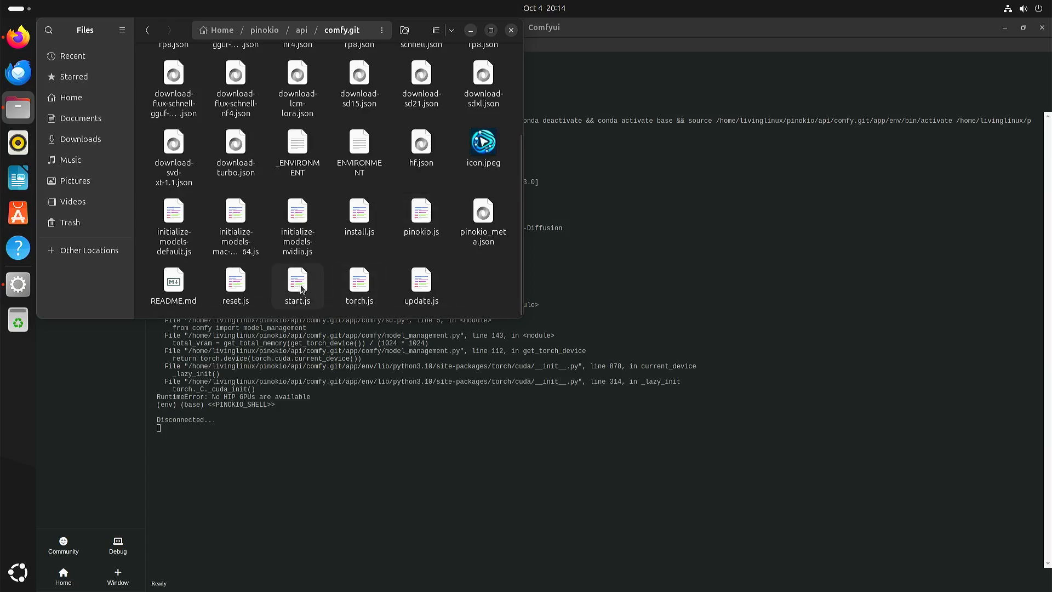
right_click(297, 281)
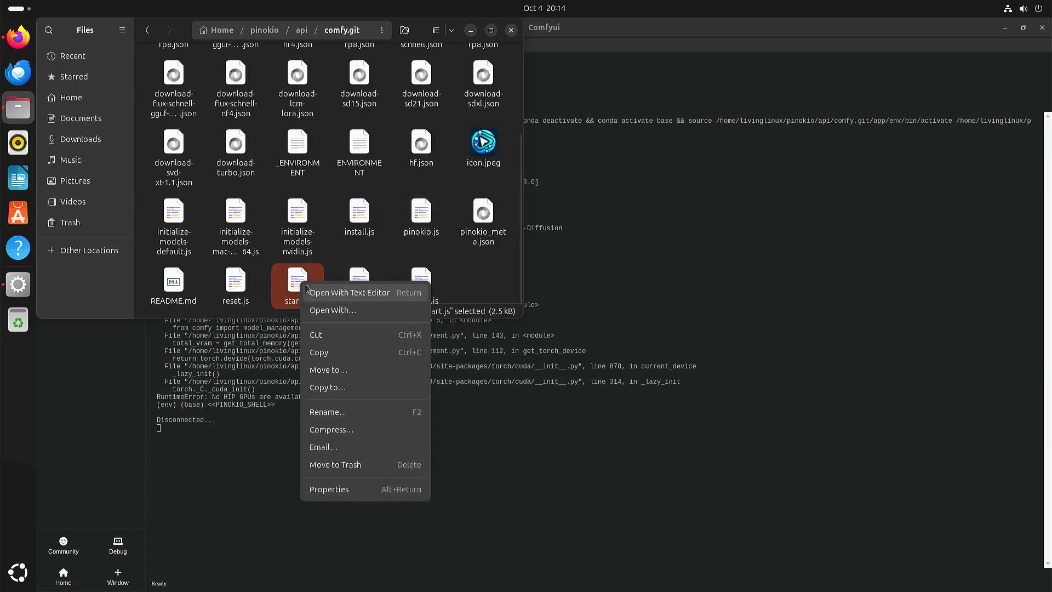
left_click(349, 293)
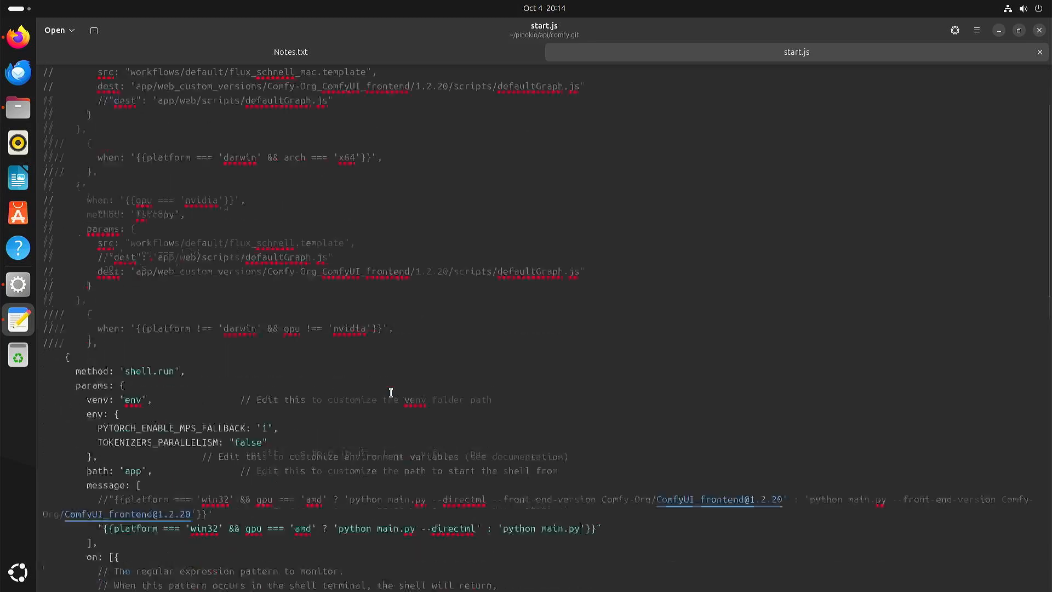
Add --cpu to the 'python main.py' launch command in start.js and return to Pinokio
scroll("down", 3)
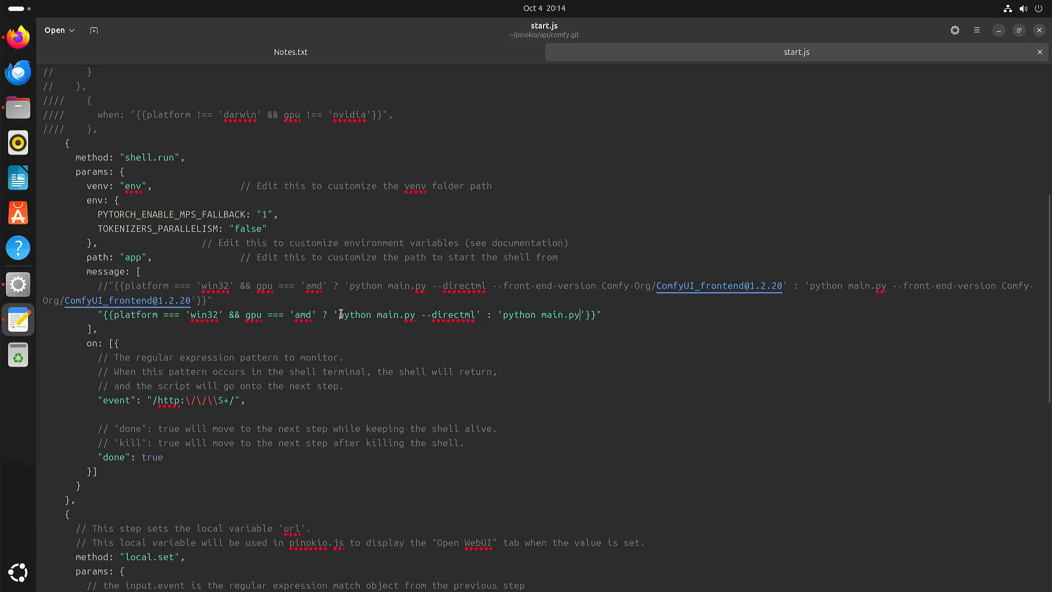
left_click_drag(337, 315, 477, 314)
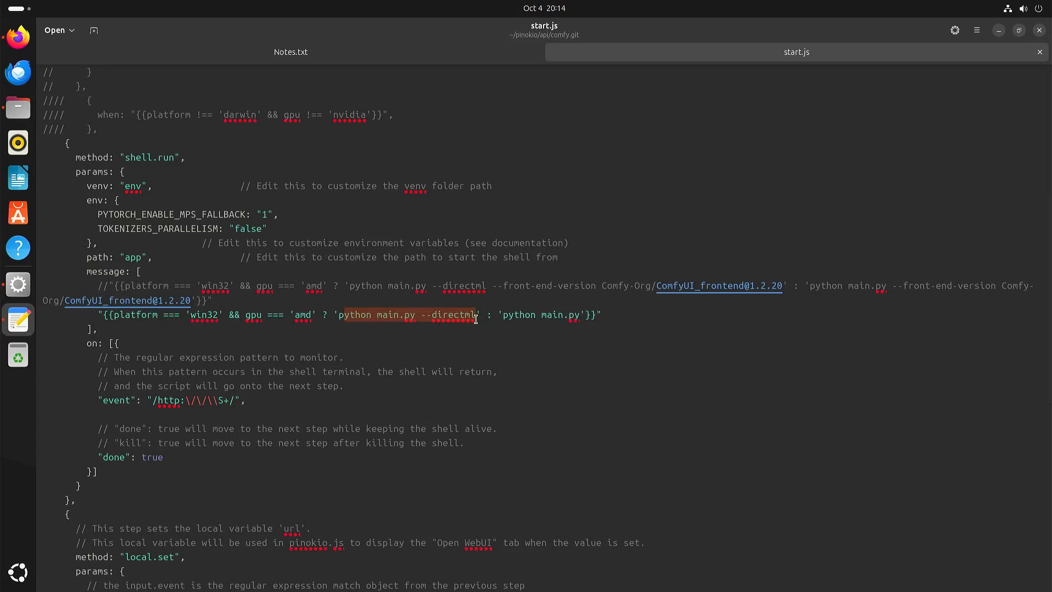
mouse_move(238, 317)
type(" --cpu")
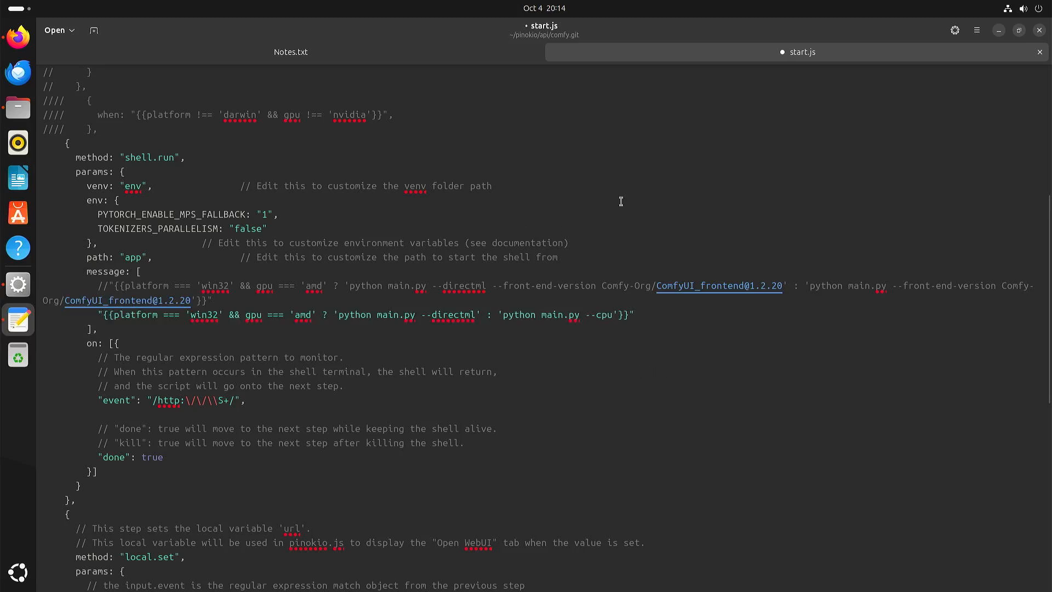
left_click(976, 30)
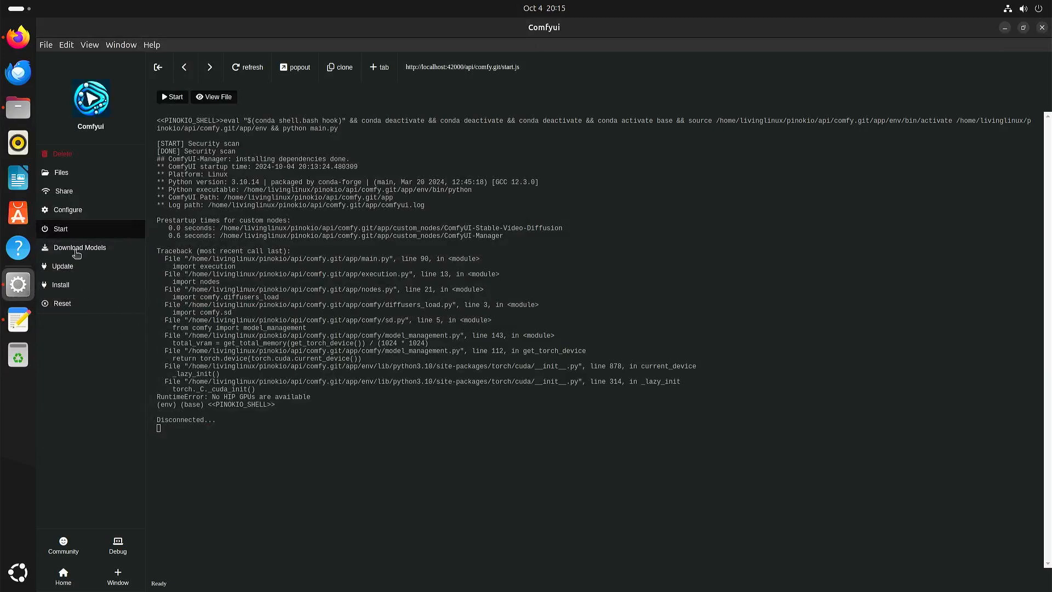
Show the Download Models list with Flux, SDXL, Stable Video XT 1.1, LCM LoRA and SD 1.5
left_click(79, 247)
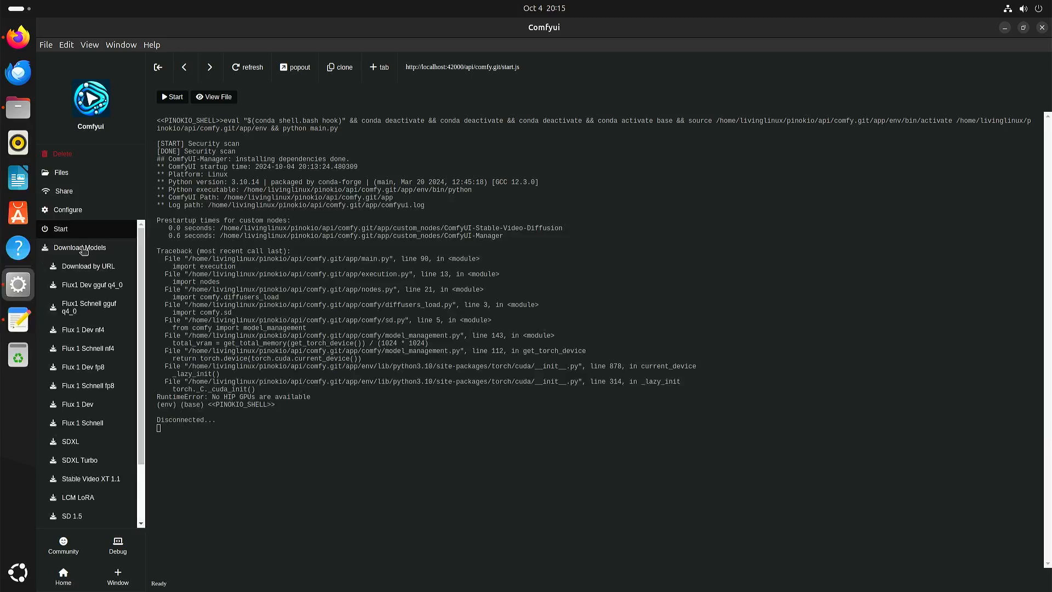
mouse_move(120, 497)
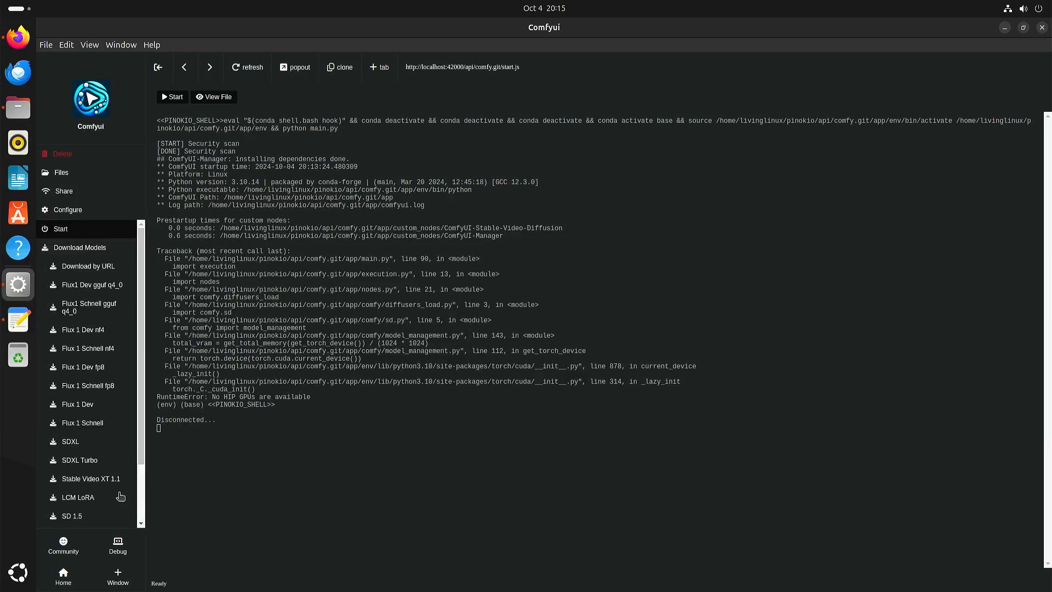
mouse_move(106, 474)
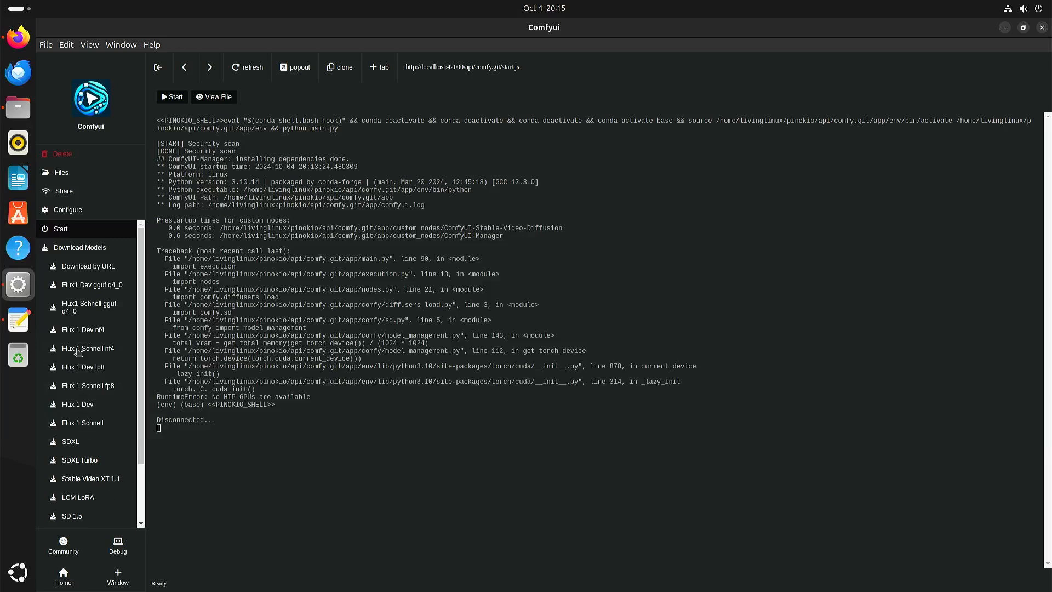
mouse_move(96, 412)
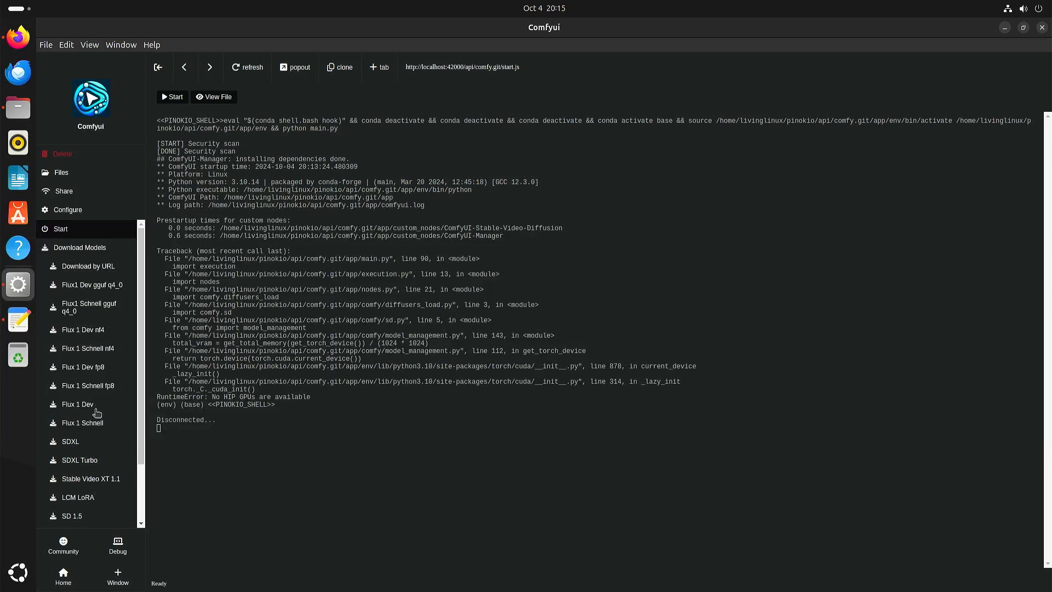
mouse_move(99, 428)
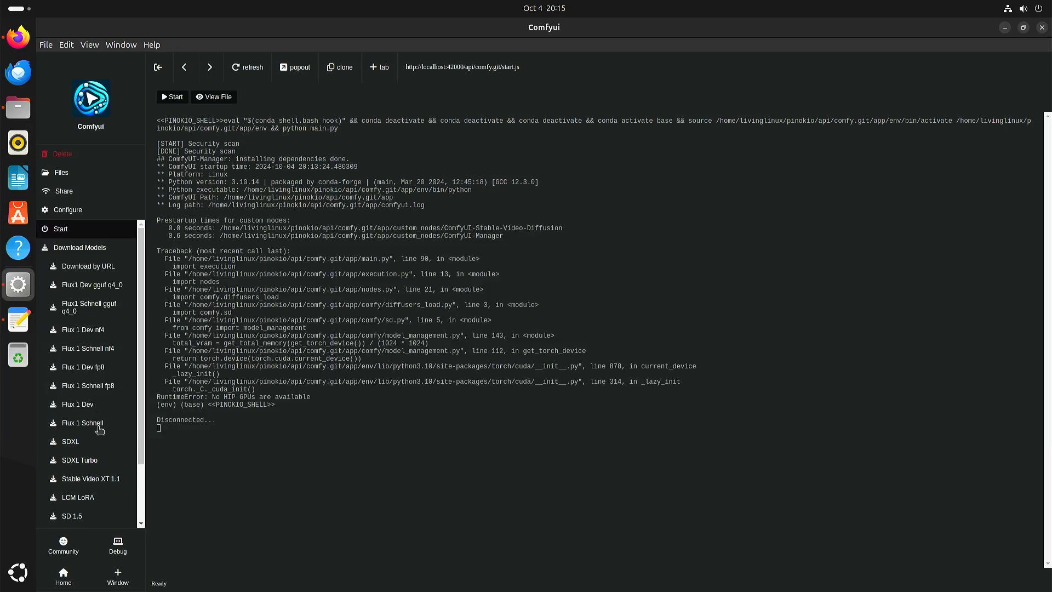
mouse_move(119, 490)
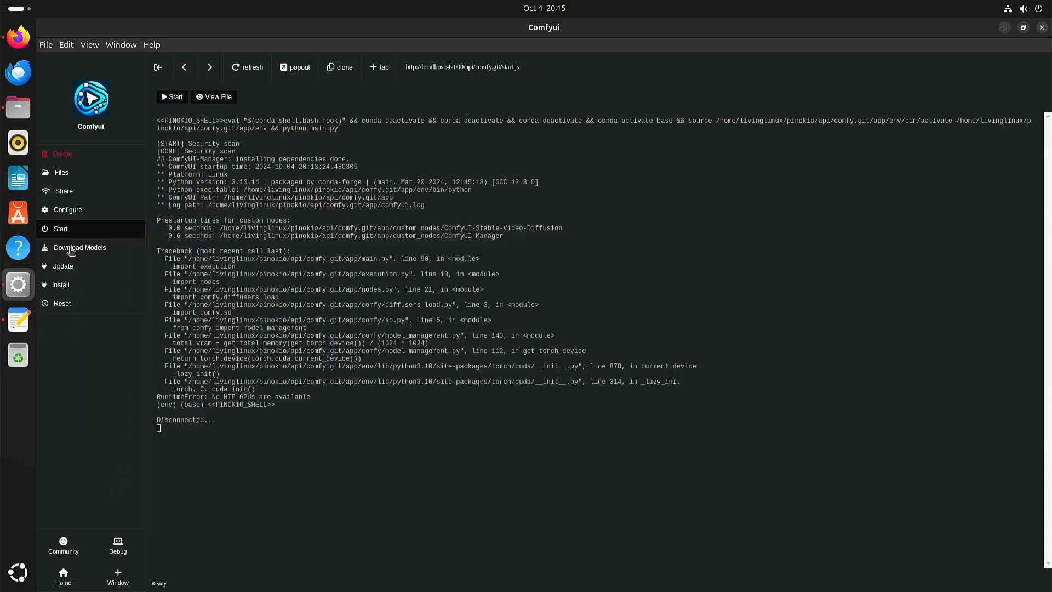
mouse_move(97, 297)
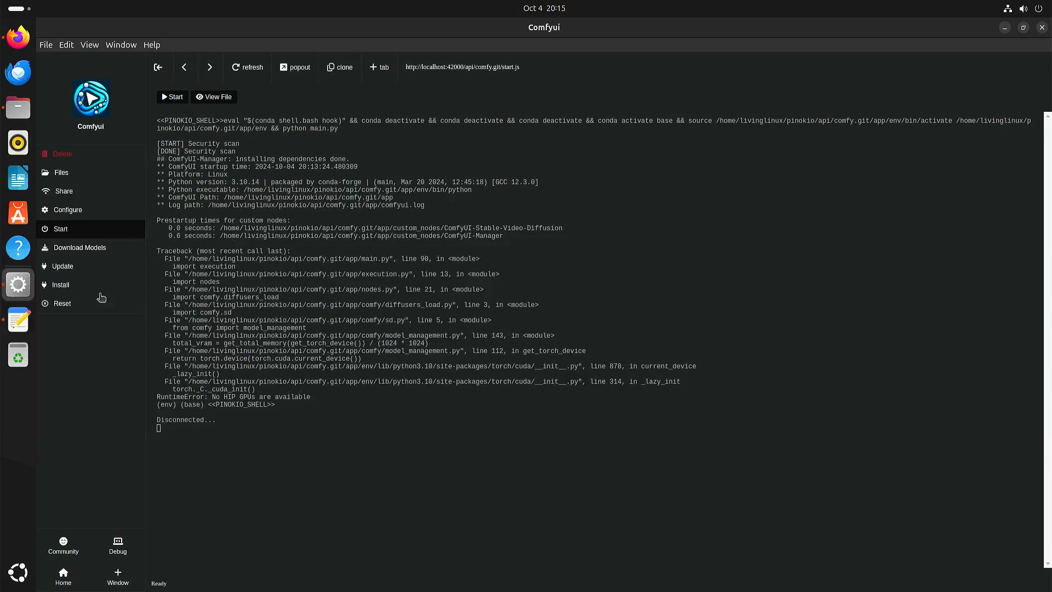
mouse_move(92, 294)
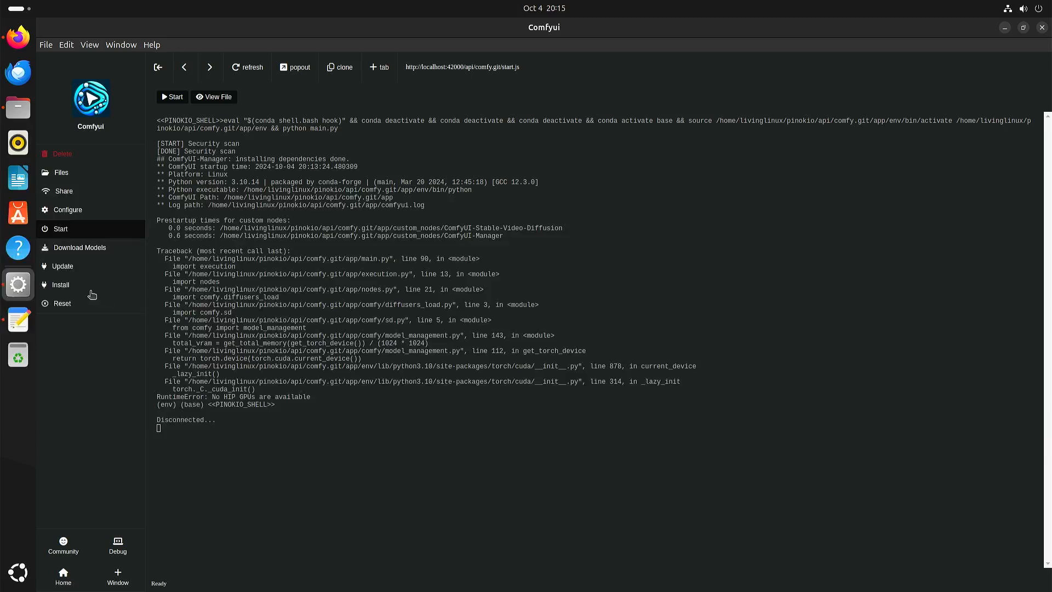
mouse_move(61, 230)
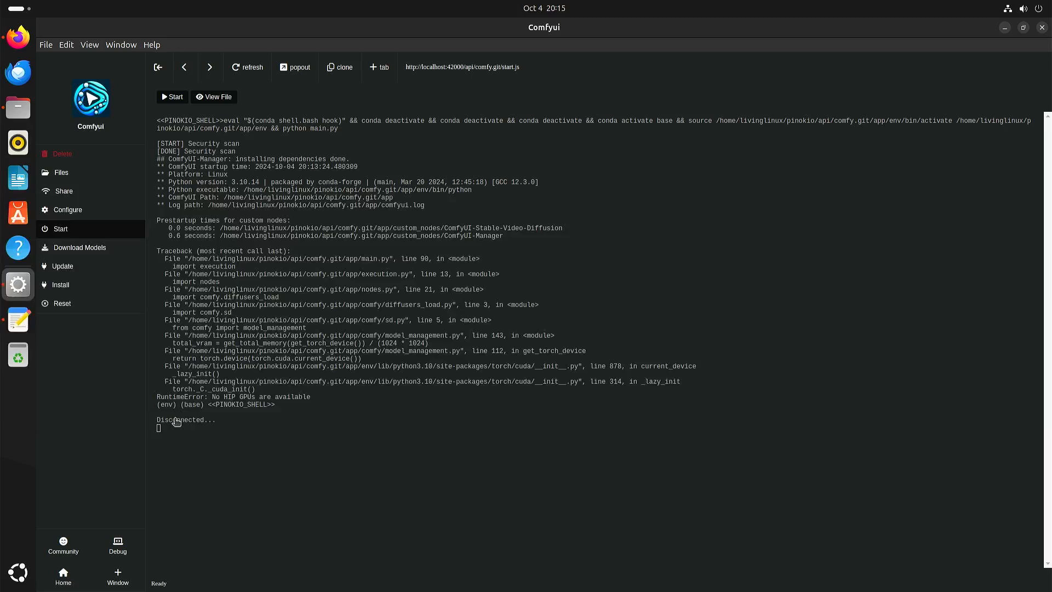
mouse_move(242, 143)
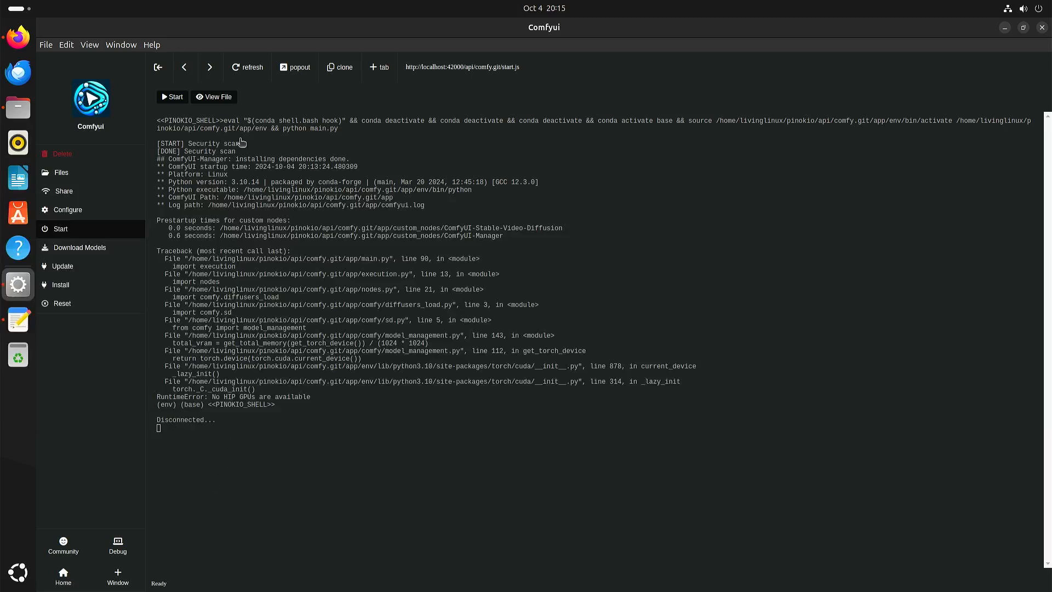
Relaunch ComfyUI in CPU mode, open the web UI, and cycle the checkpoint model
left_click(172, 96)
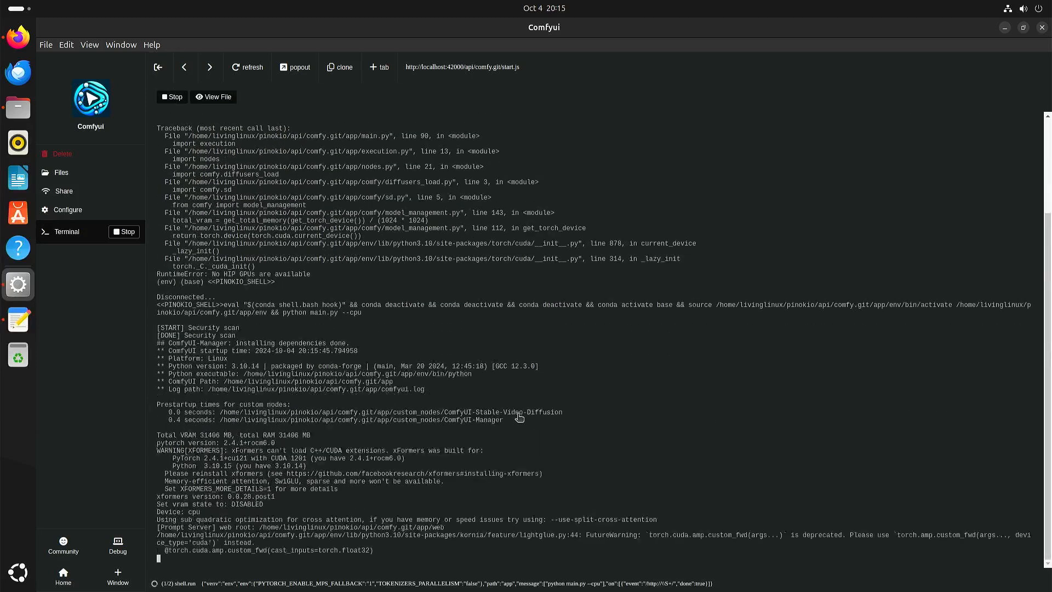
left_click(70, 229)
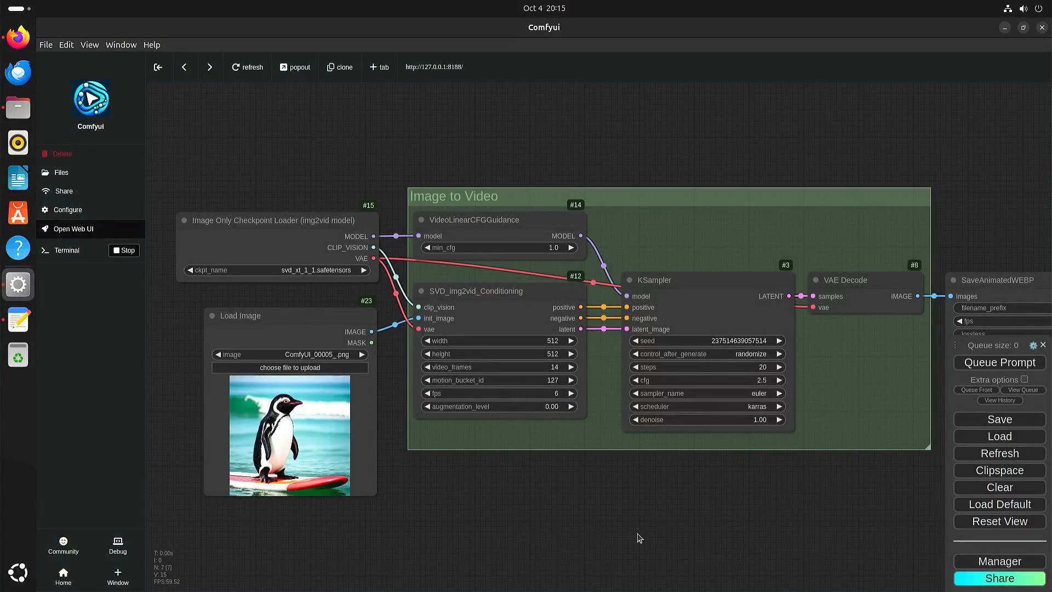
mouse_move(616, 532)
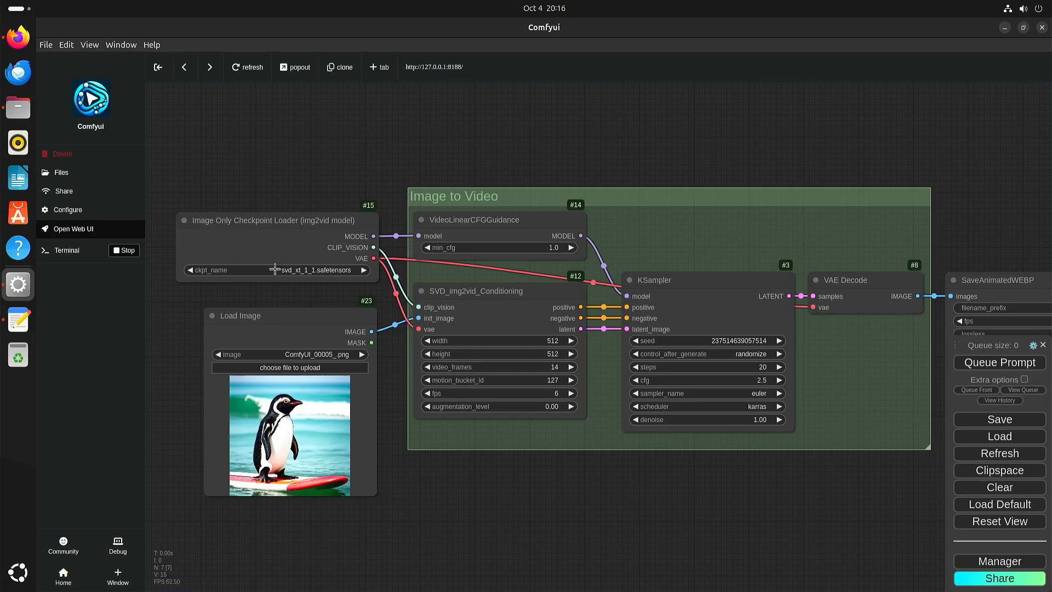
mouse_move(191, 270)
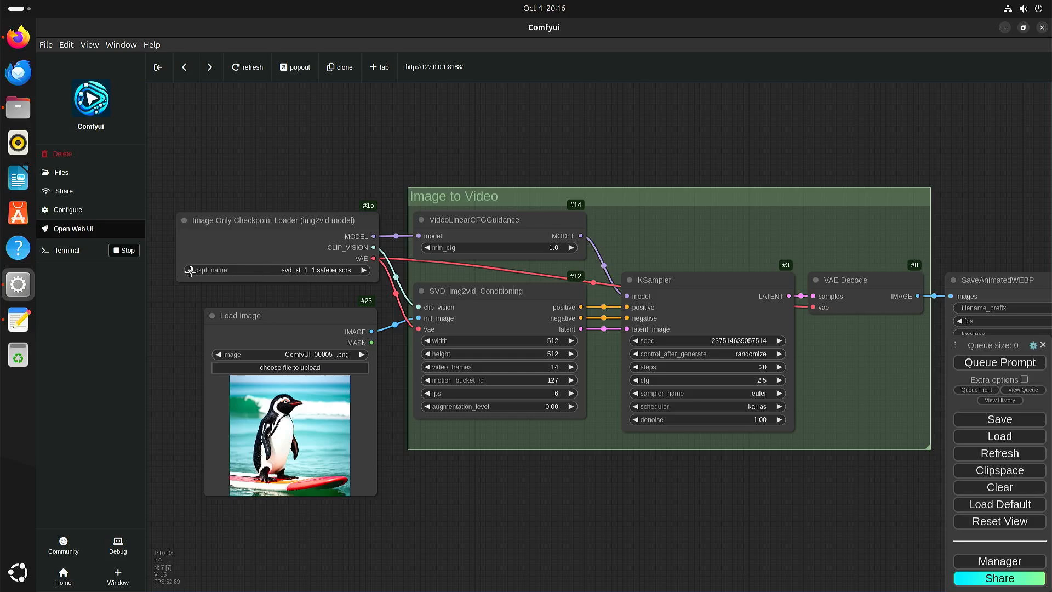
left_click(275, 270)
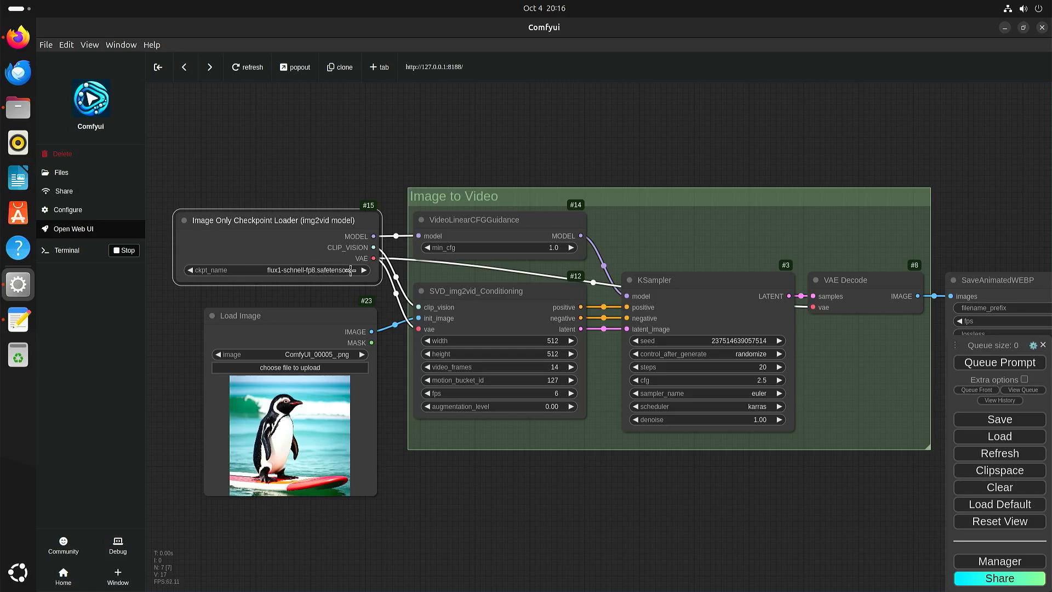
mouse_move(364, 270)
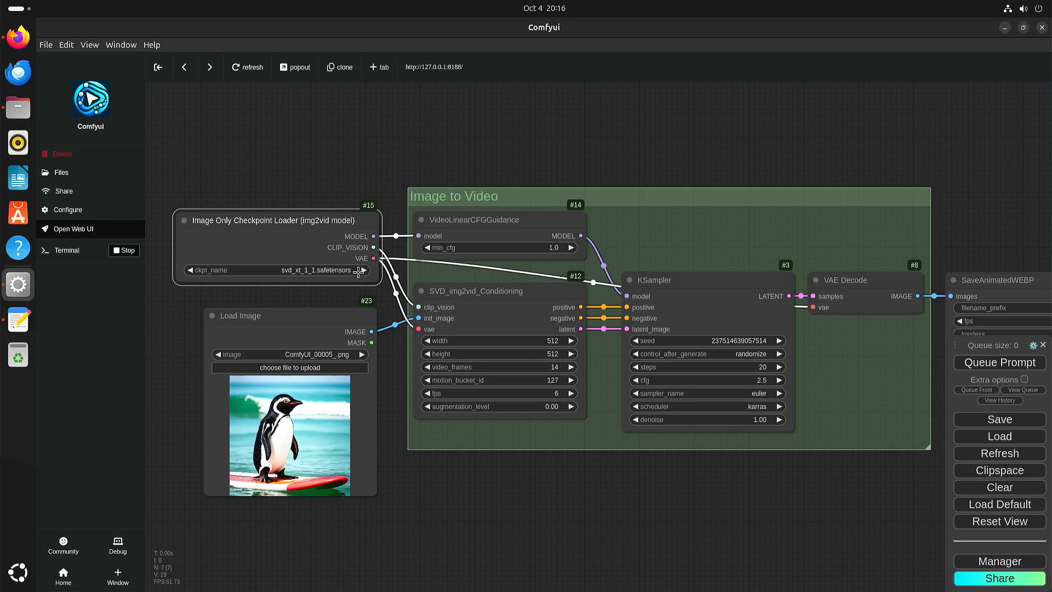
mouse_move(433, 180)
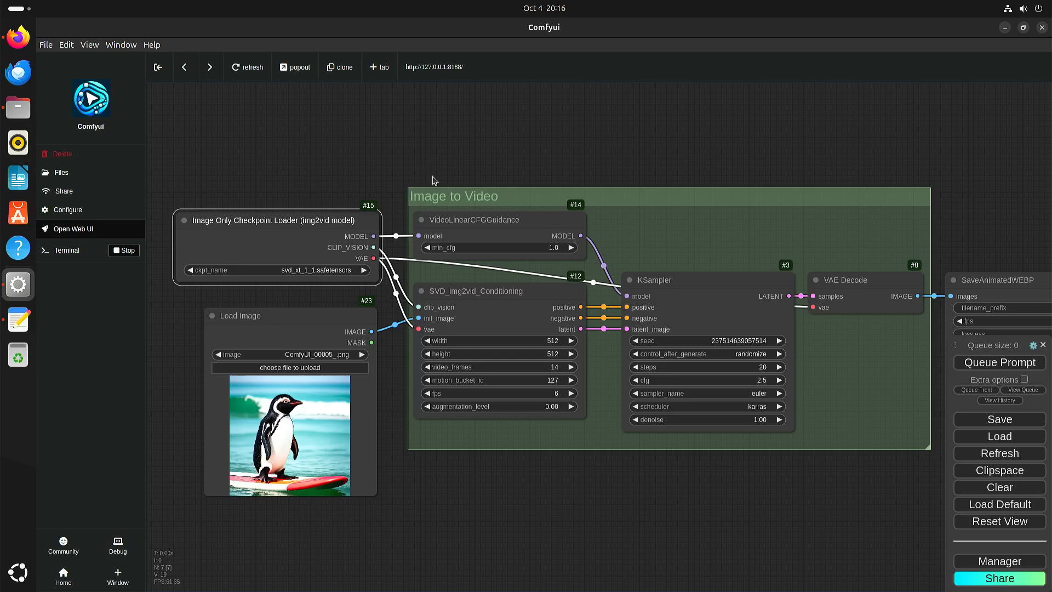
mouse_move(521, 235)
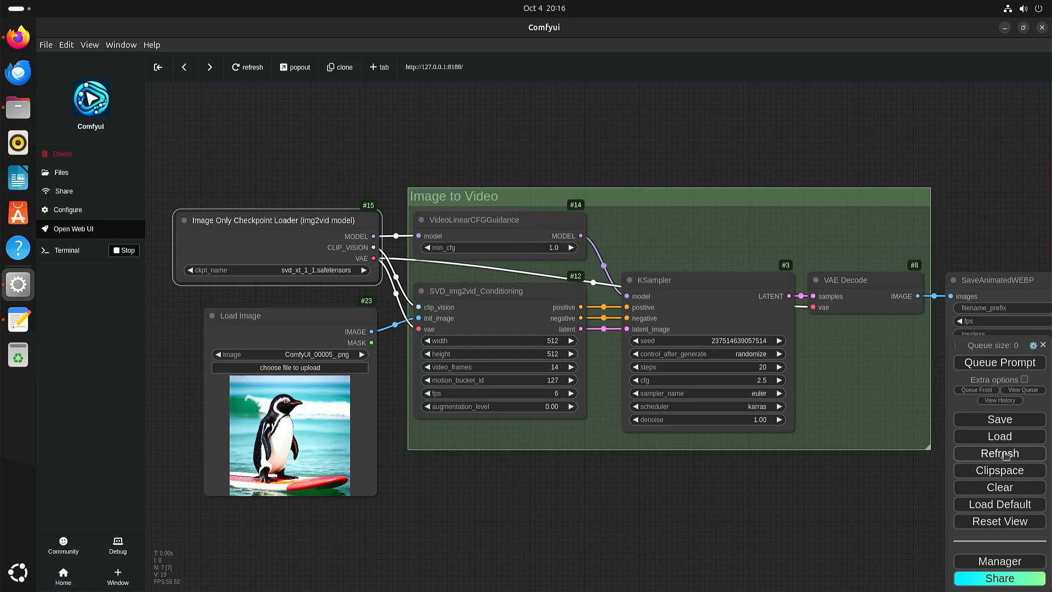
mouse_move(1012, 468)
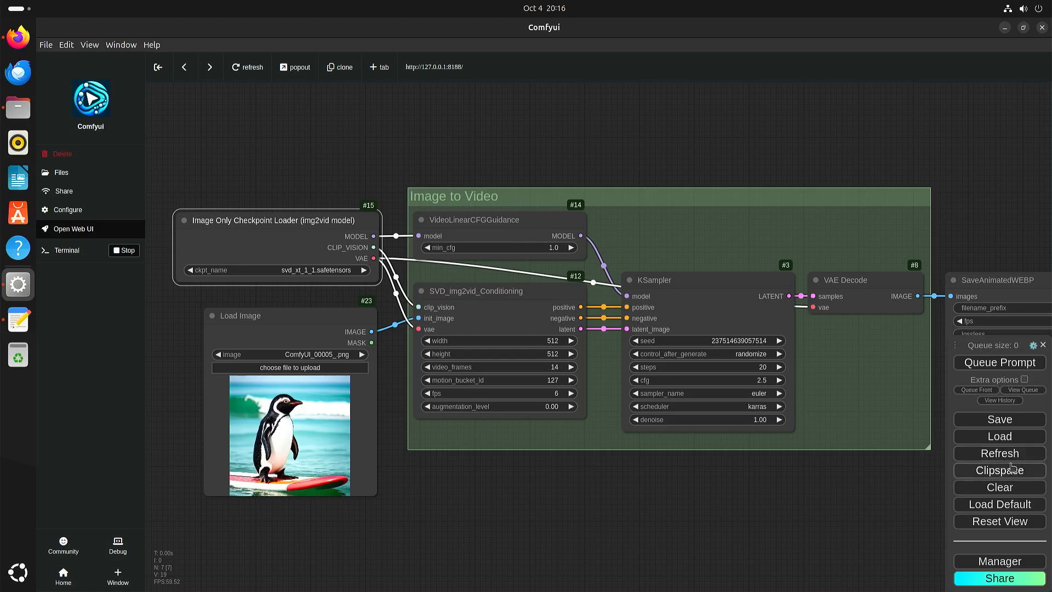
Swap in the default flux1-schnell-fp8 text-to-image workflow, then begin clearing it
left_click(999, 487)
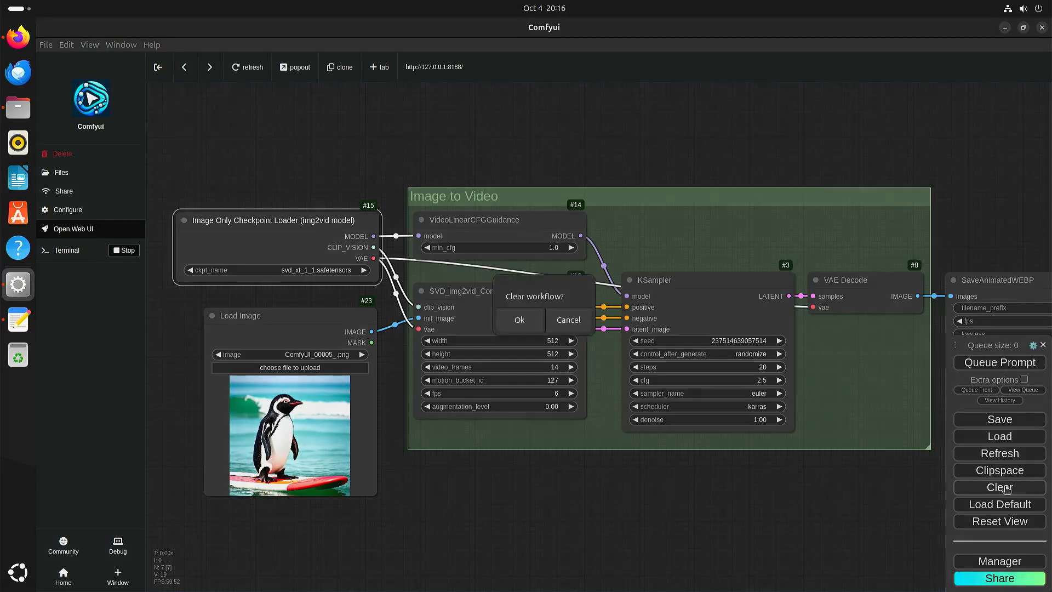
left_click(519, 320)
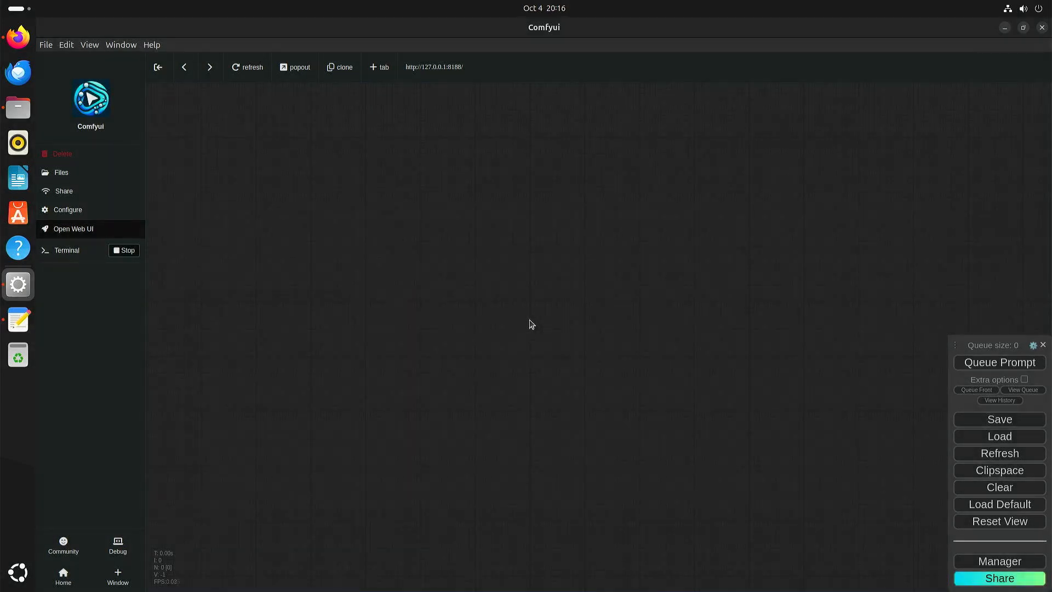
left_click(999, 504)
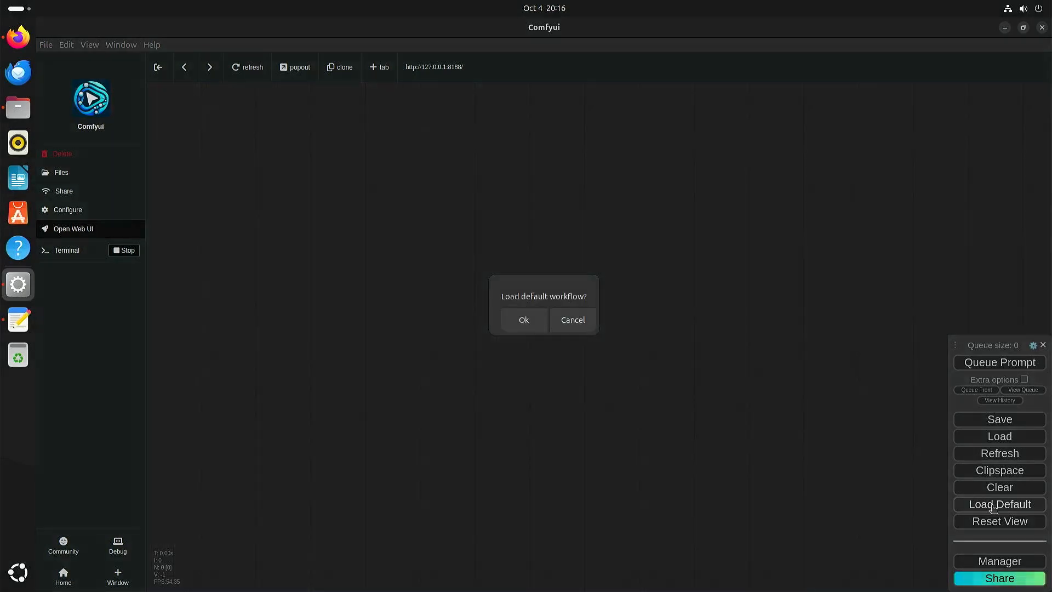
left_click(523, 321)
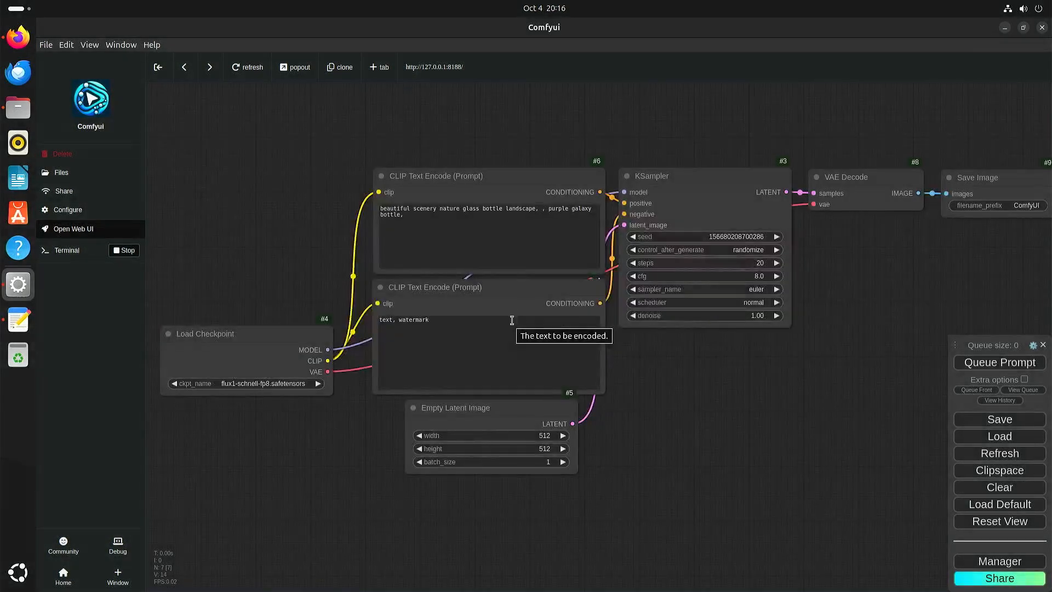
mouse_move(191, 400)
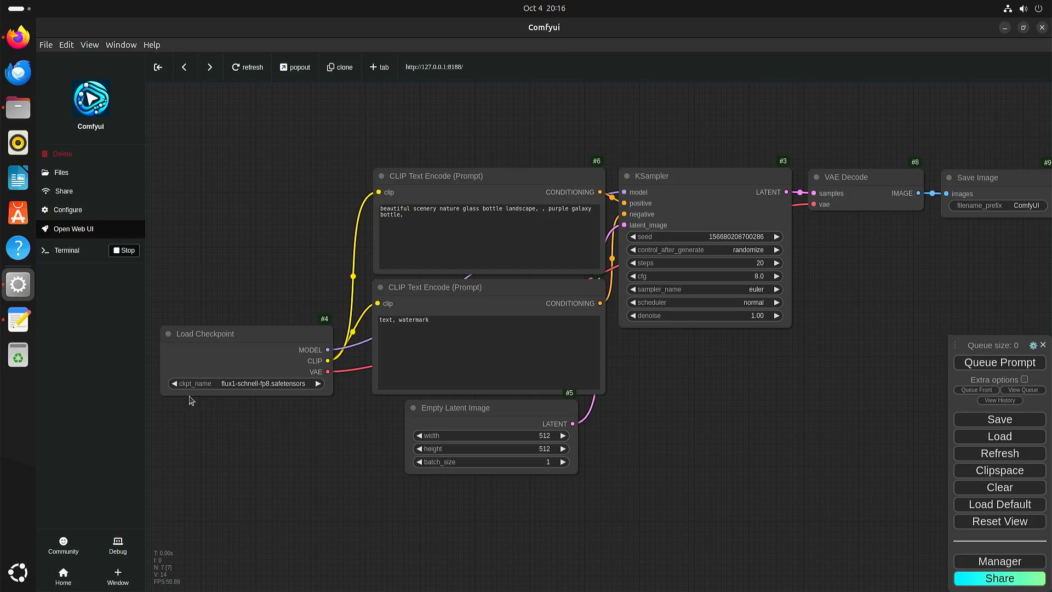
left_click(319, 383)
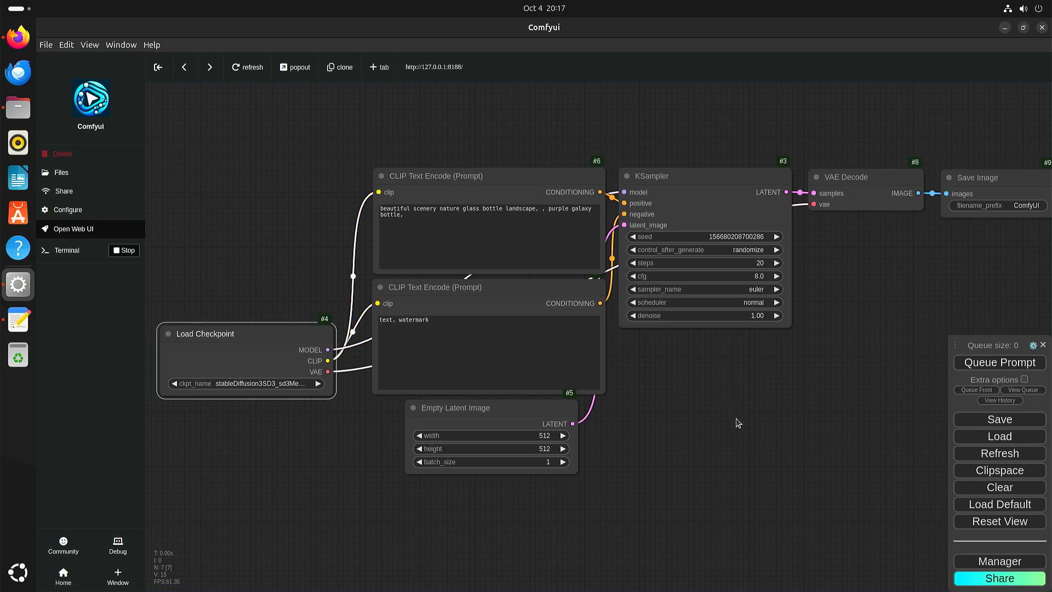
mouse_move(904, 421)
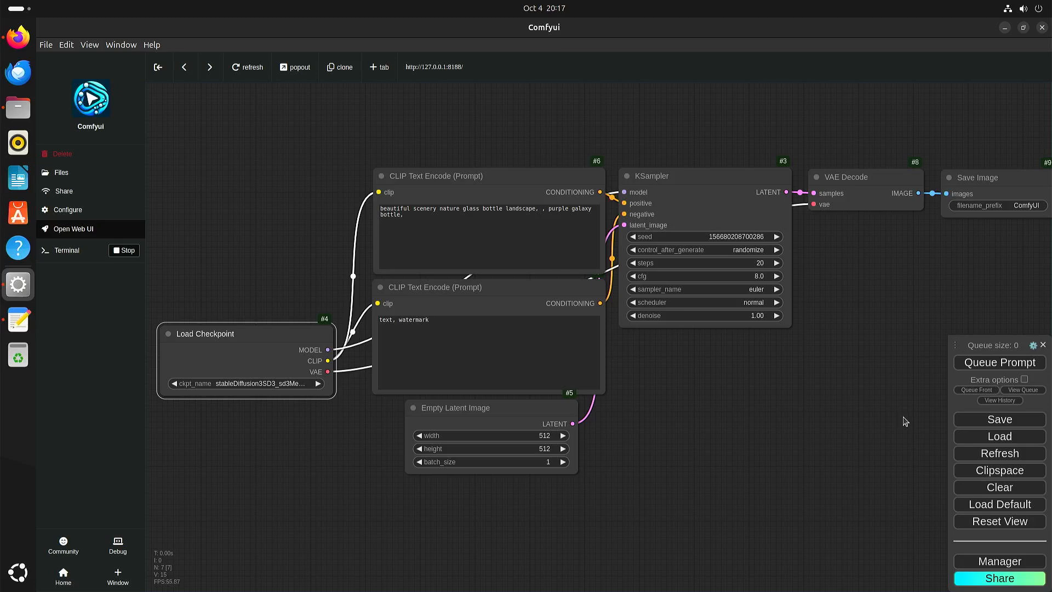
mouse_move(1004, 459)
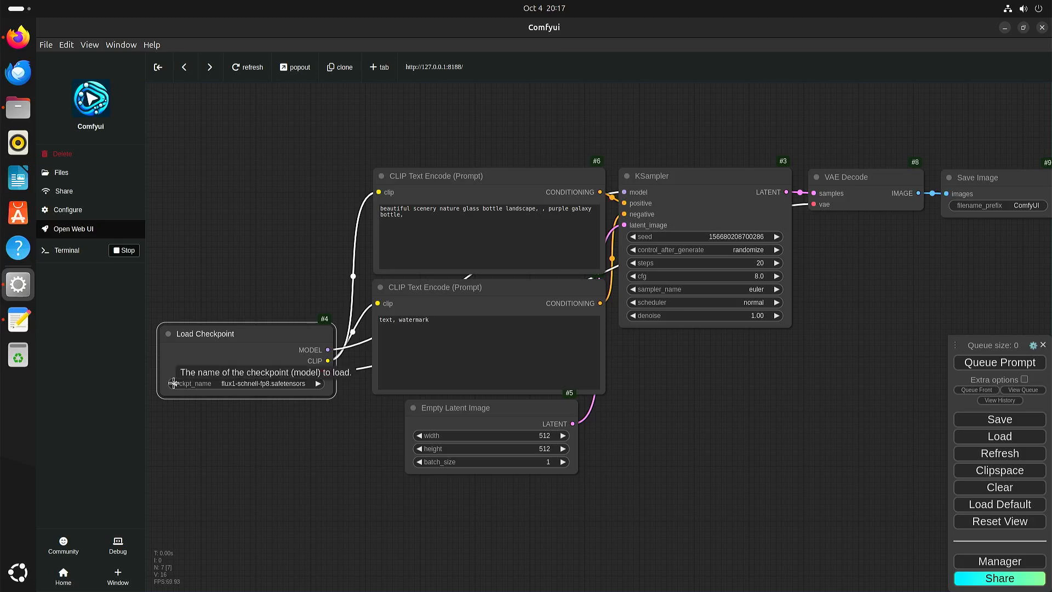
mouse_move(753, 326)
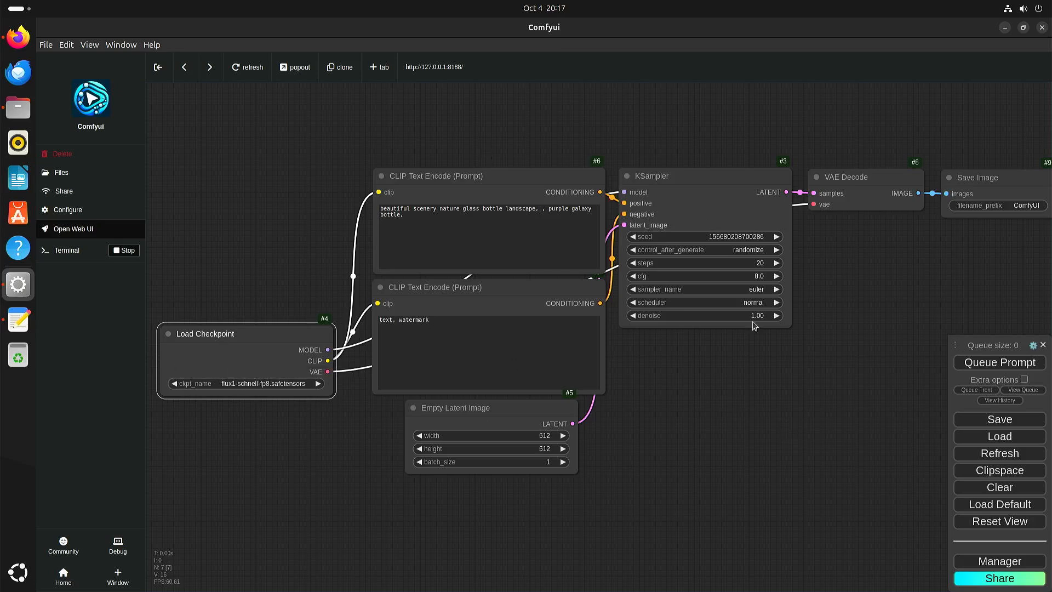
mouse_move(950, 445)
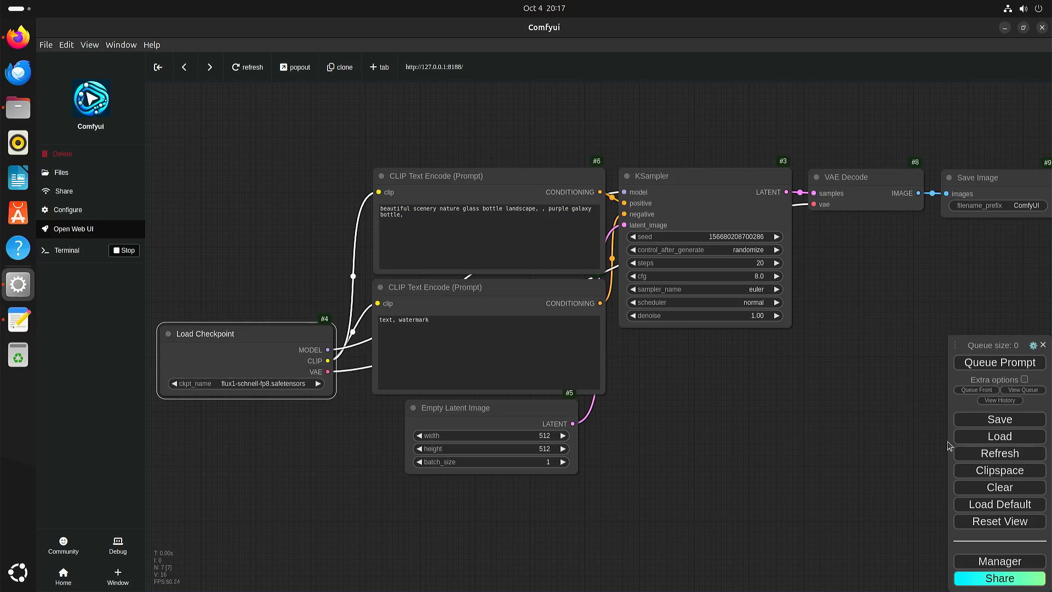
left_click(998, 487)
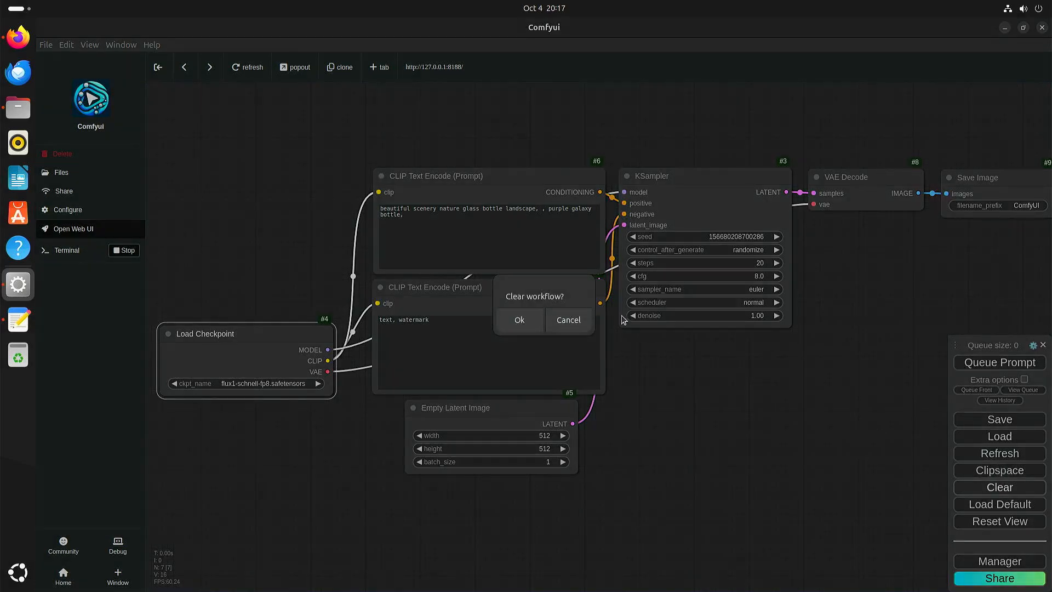
Clear the canvas and load flux_schnell.json from comfy.git's workflows/default folder
left_click(519, 319)
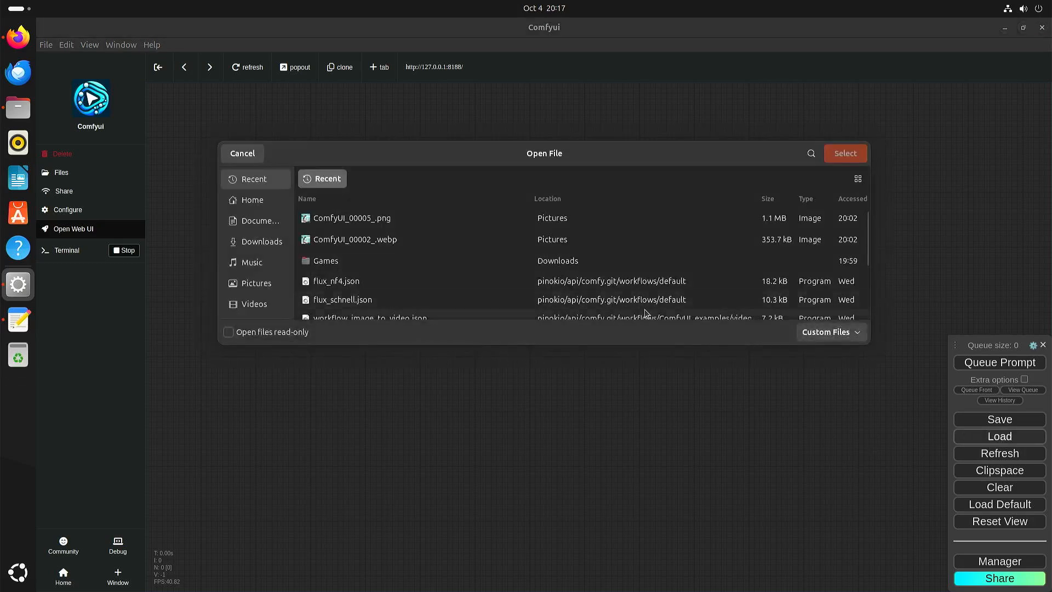
mouse_move(355, 239)
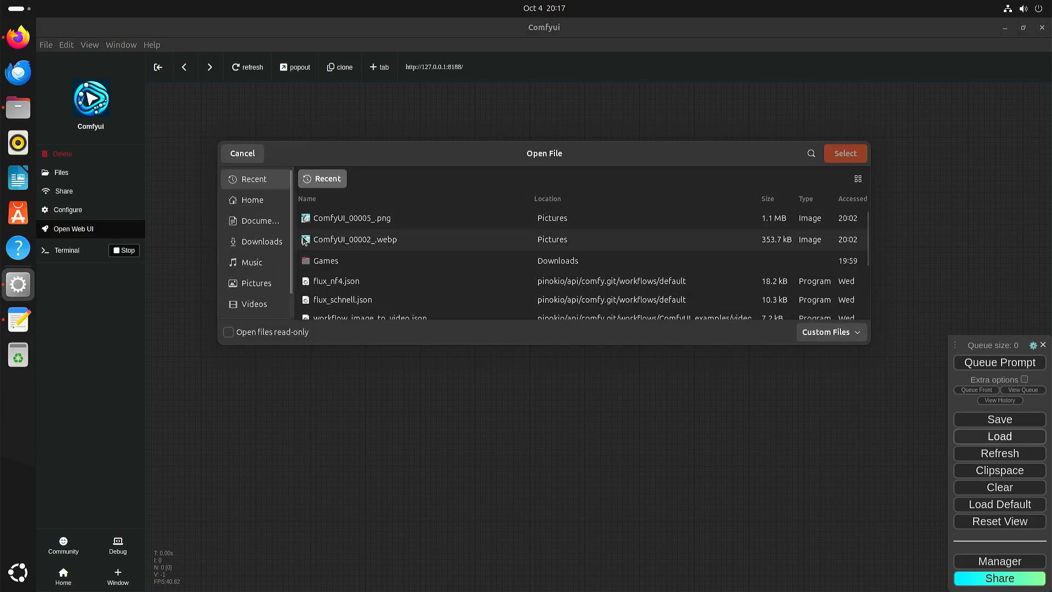
mouse_move(252, 200)
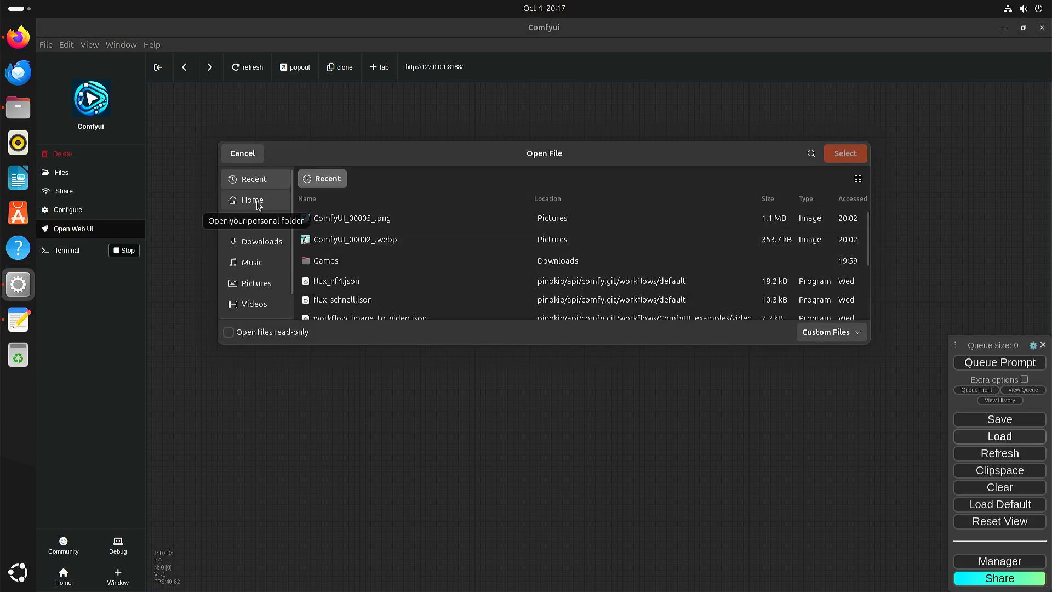
left_click(251, 199)
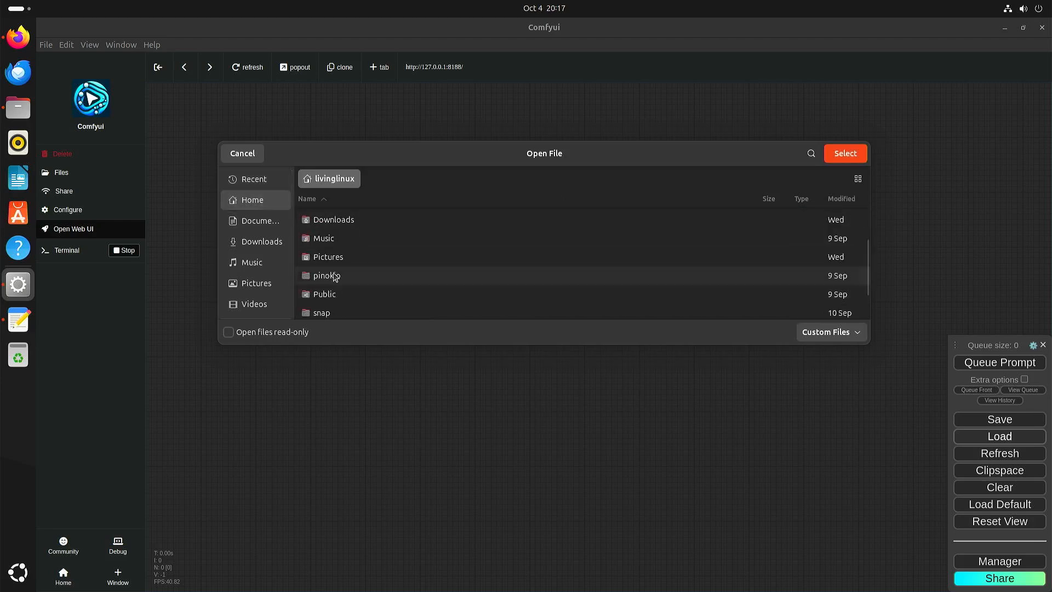
double_click(326, 276)
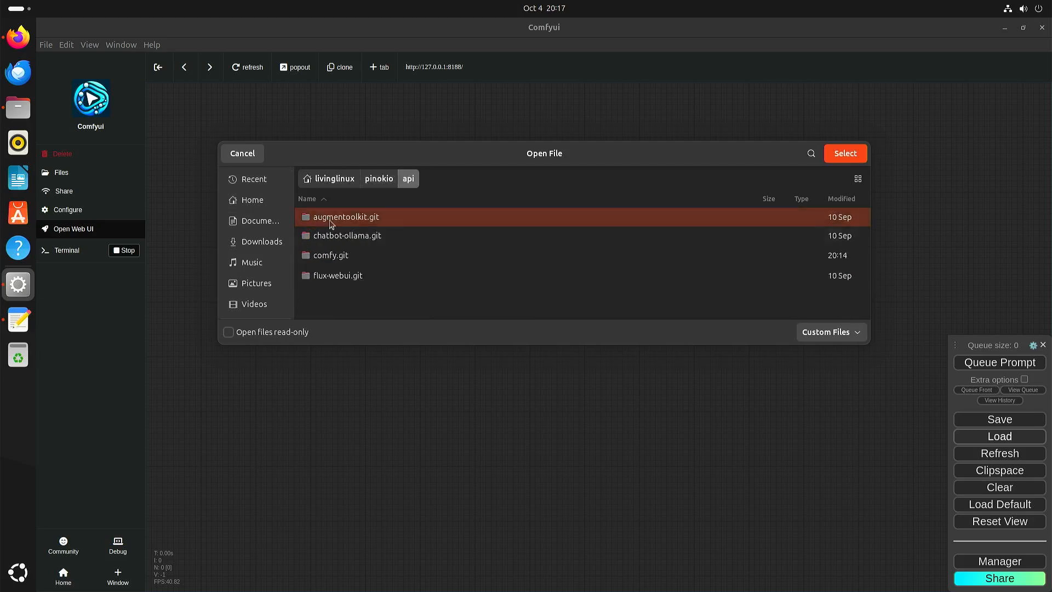
double_click(330, 255)
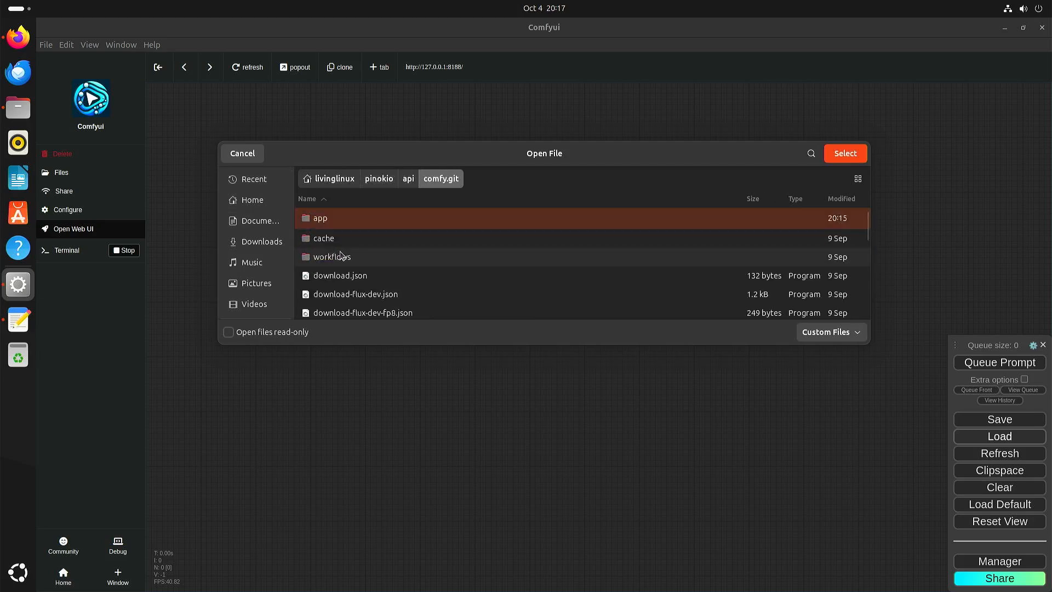
double_click(332, 257)
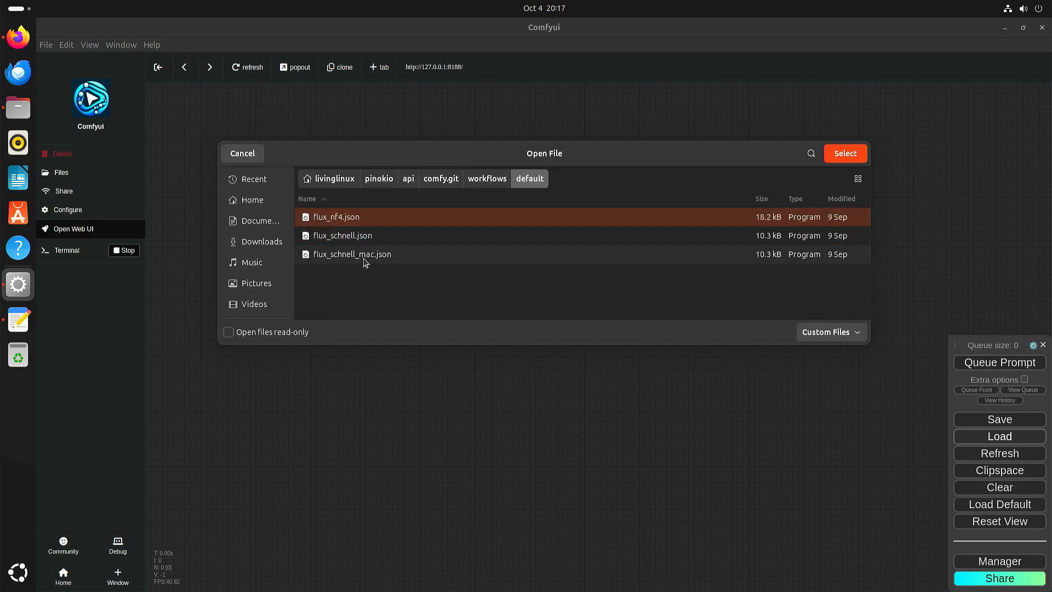
mouse_move(361, 238)
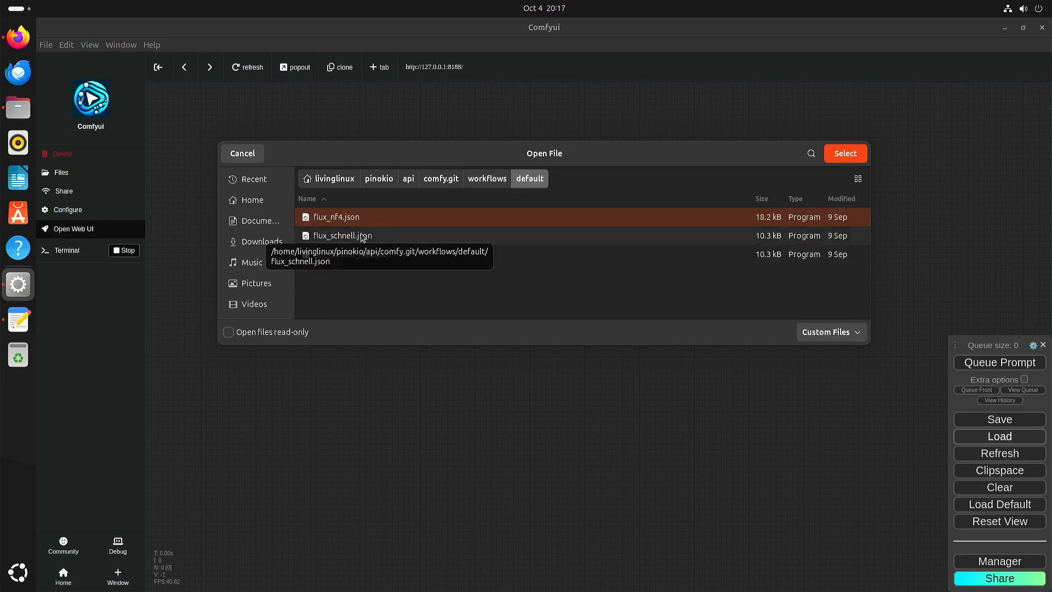
left_click(845, 153)
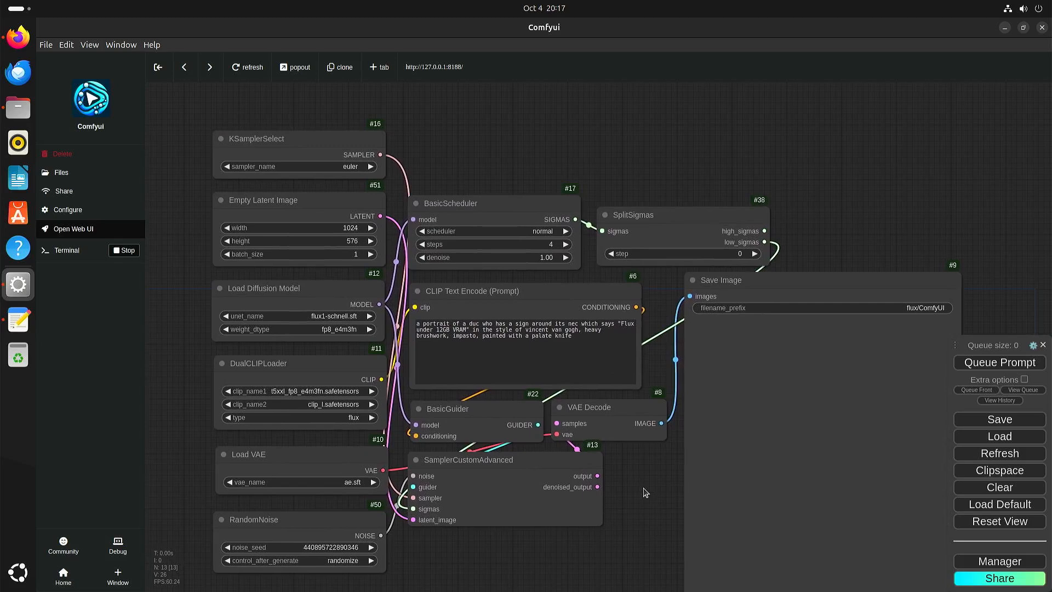
mouse_move(599, 446)
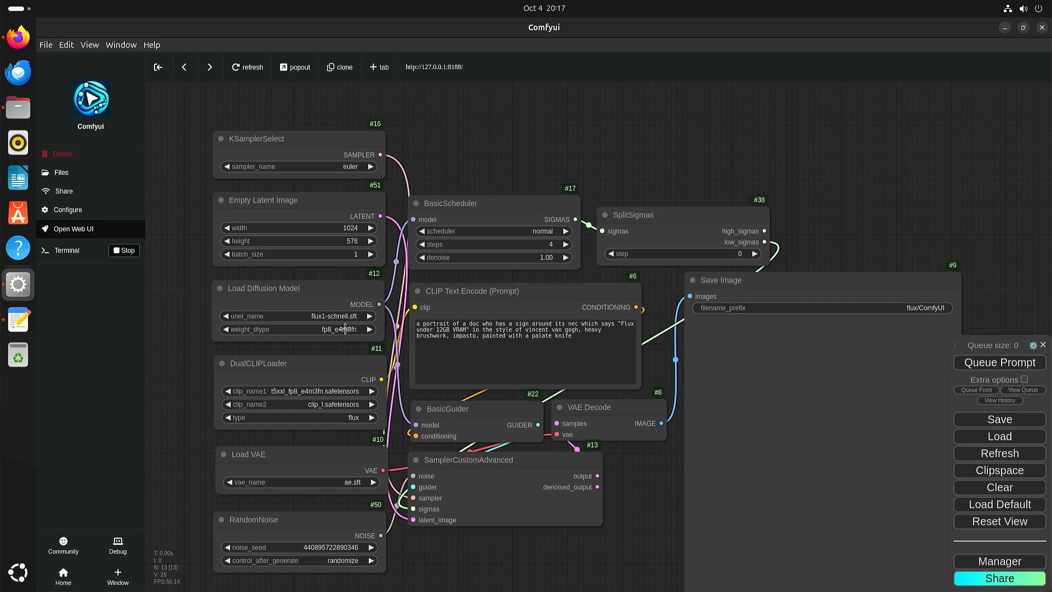
mouse_move(702, 175)
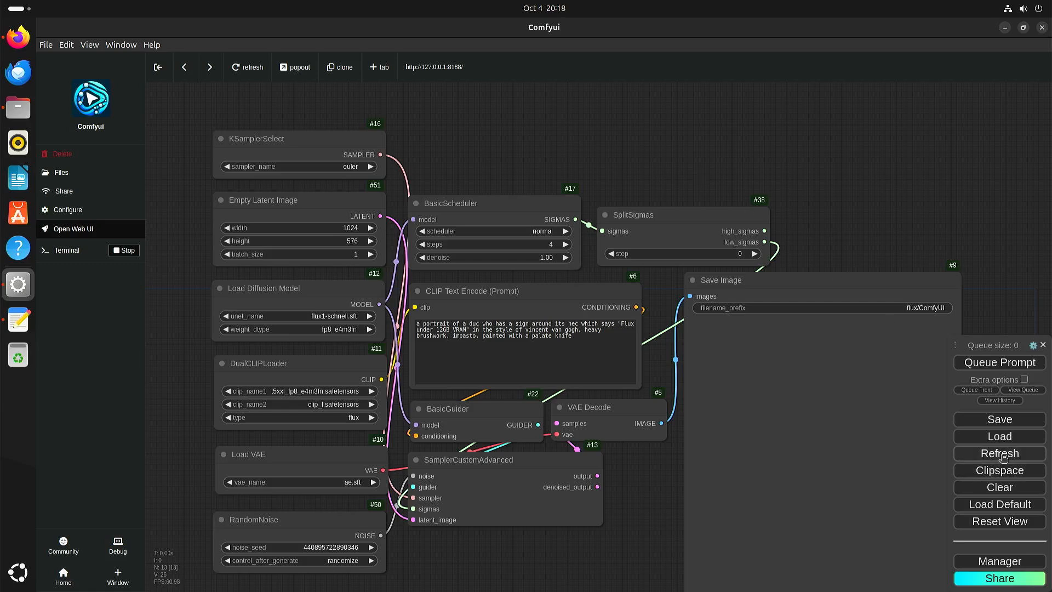
Request clearing the loaded flux_schnell workflow
left_click(999, 487)
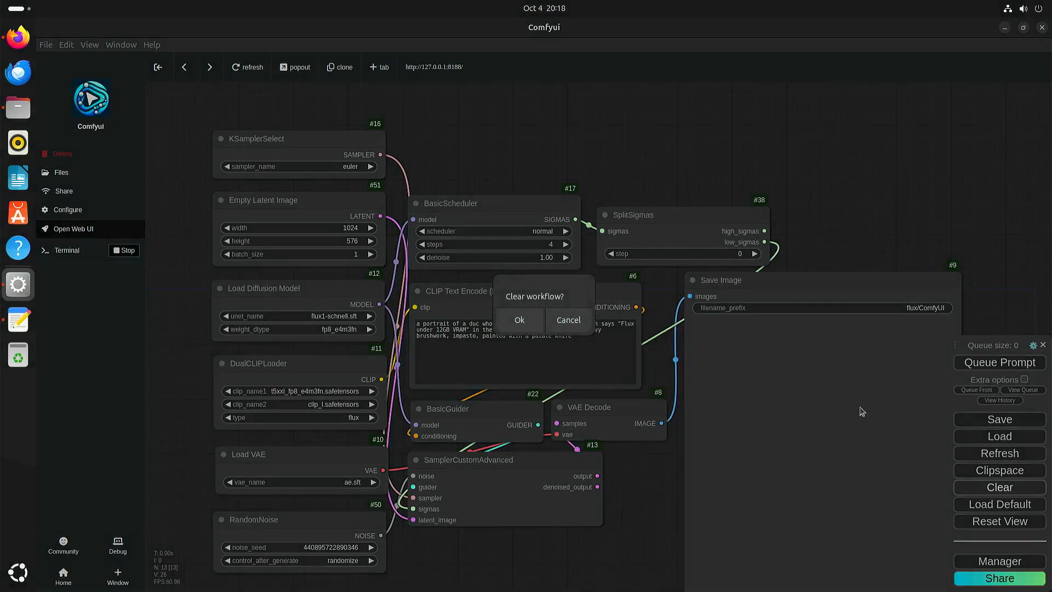
Clear the canvas and browse the Load picker into pinokio's workflows/default folder
left_click(519, 320)
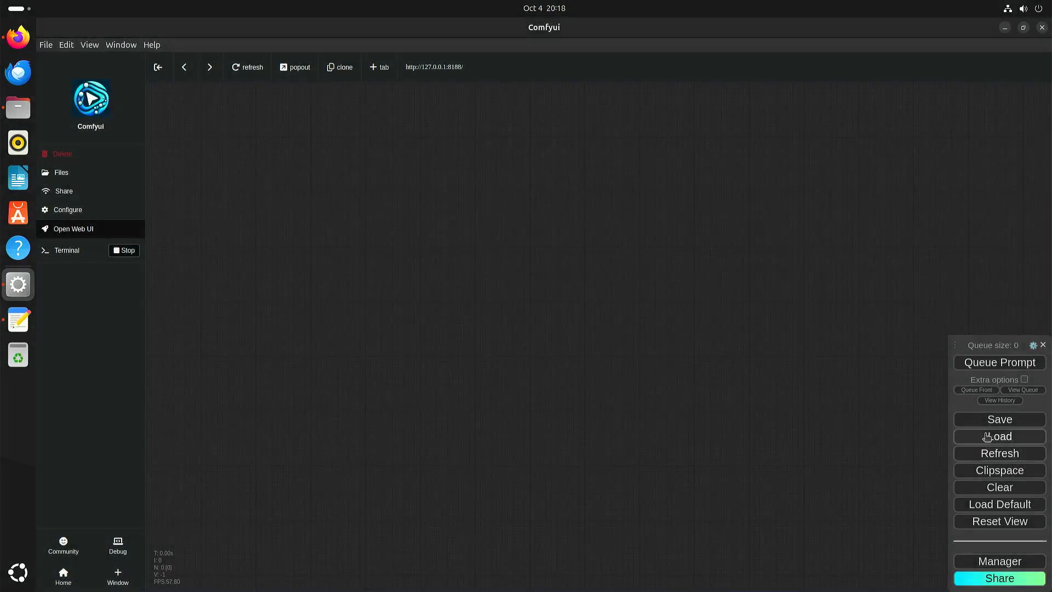
left_click(999, 436)
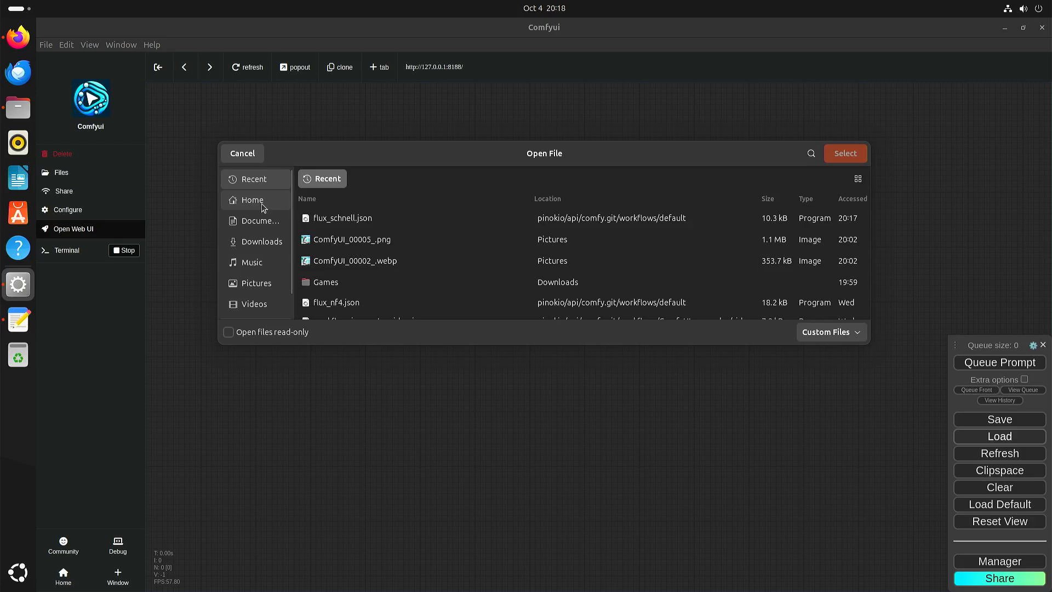
left_click(251, 199)
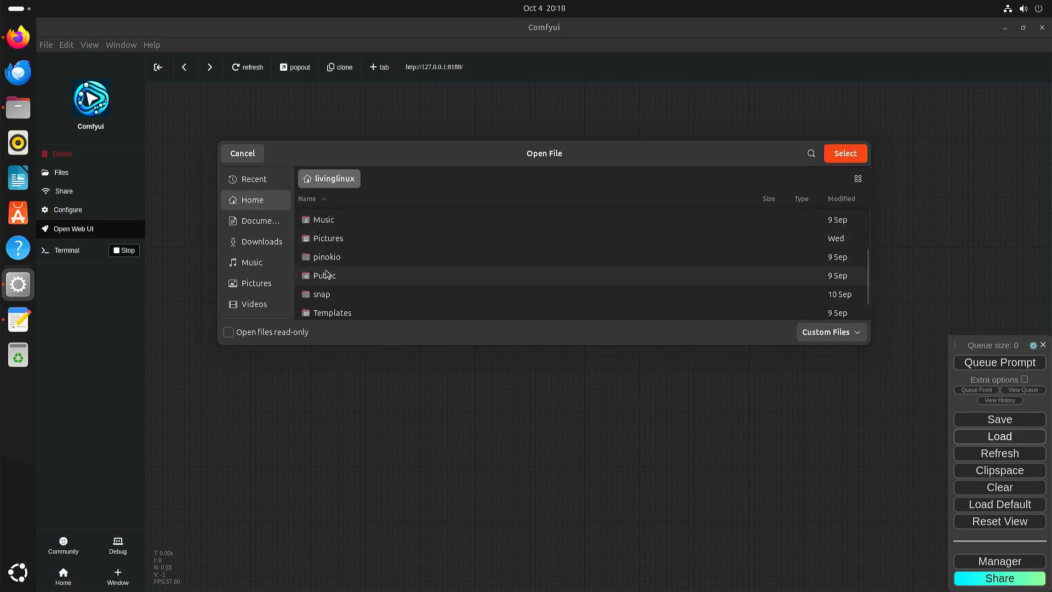
double_click(326, 257)
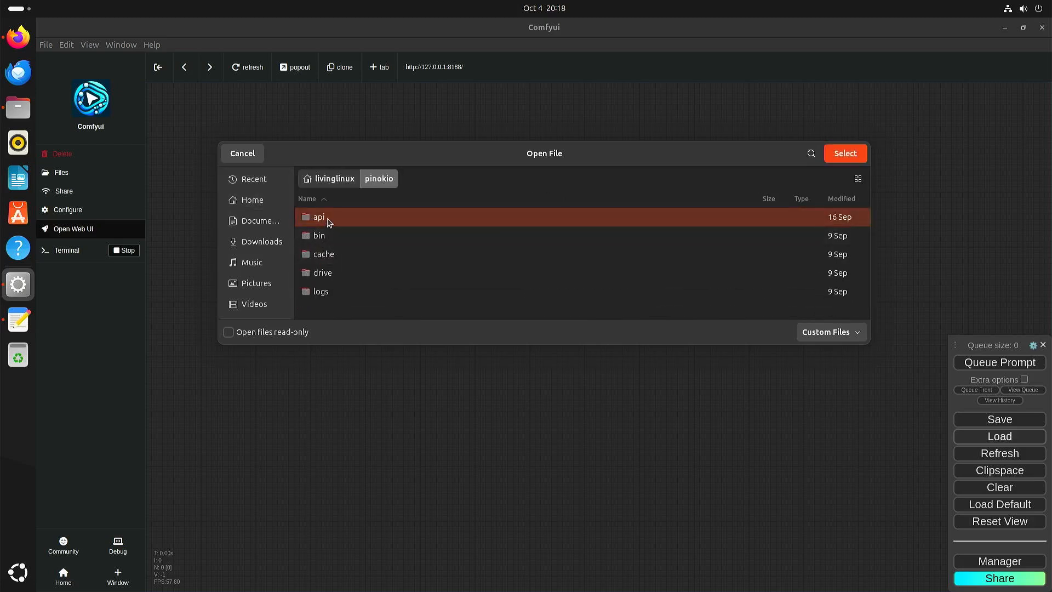
double_click(319, 217)
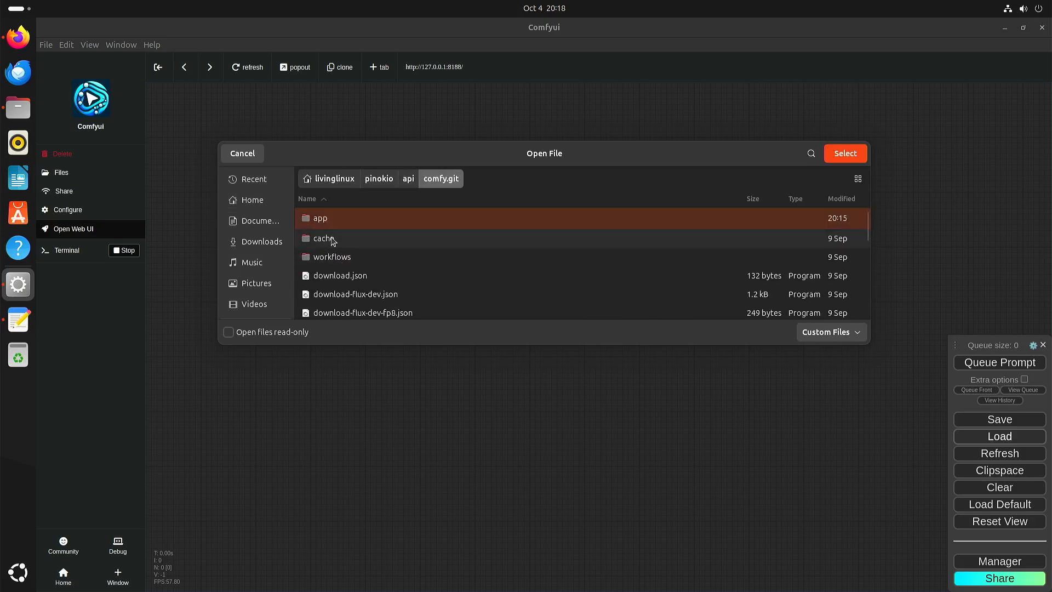
double_click(332, 257)
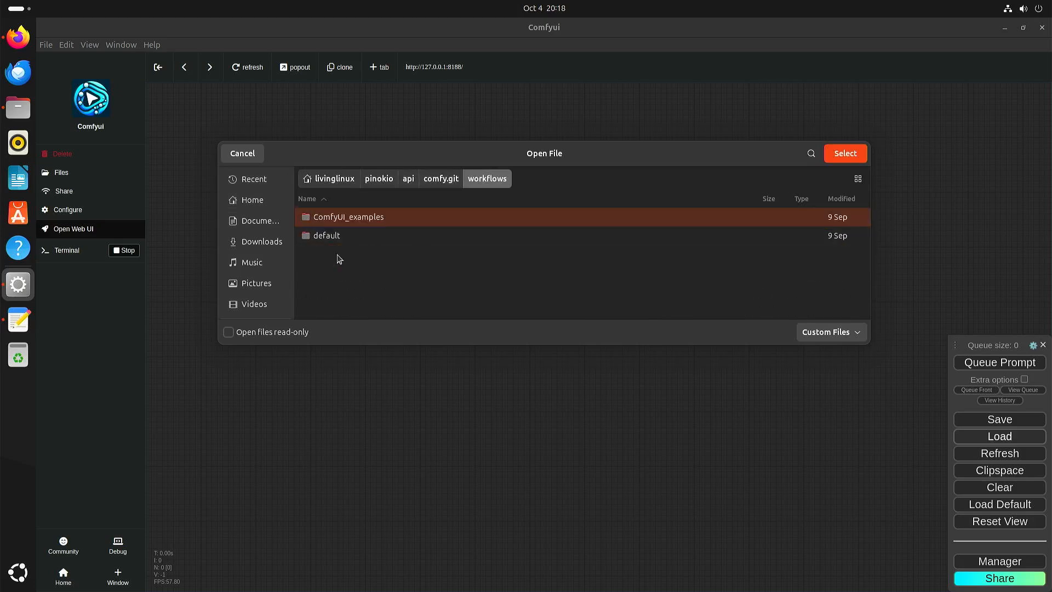
double_click(327, 236)
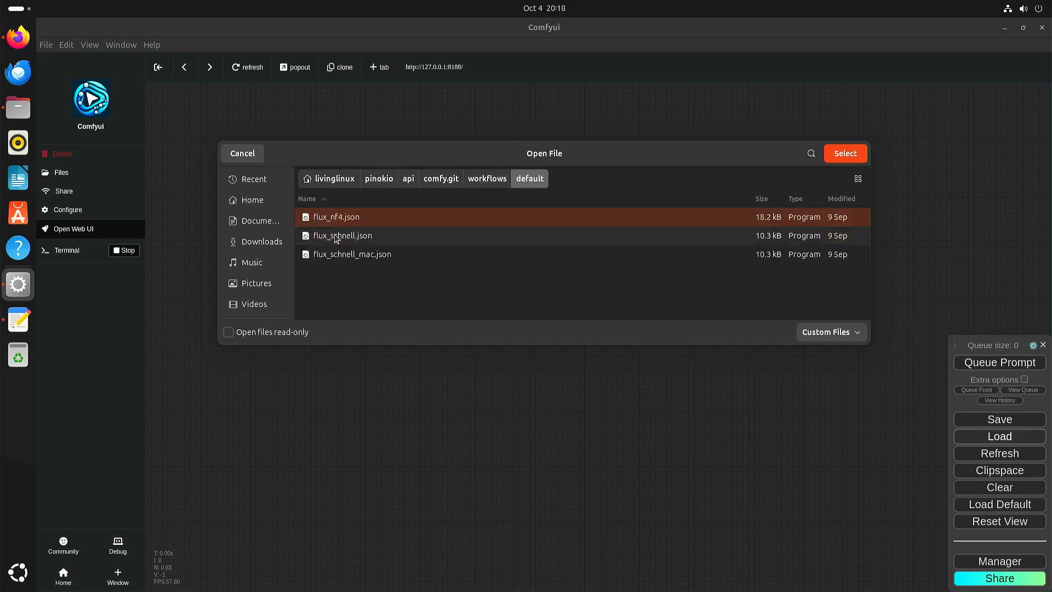
Browse ComfyUI_examples, check the flux folder, and scroll to the video examples
left_click(486, 178)
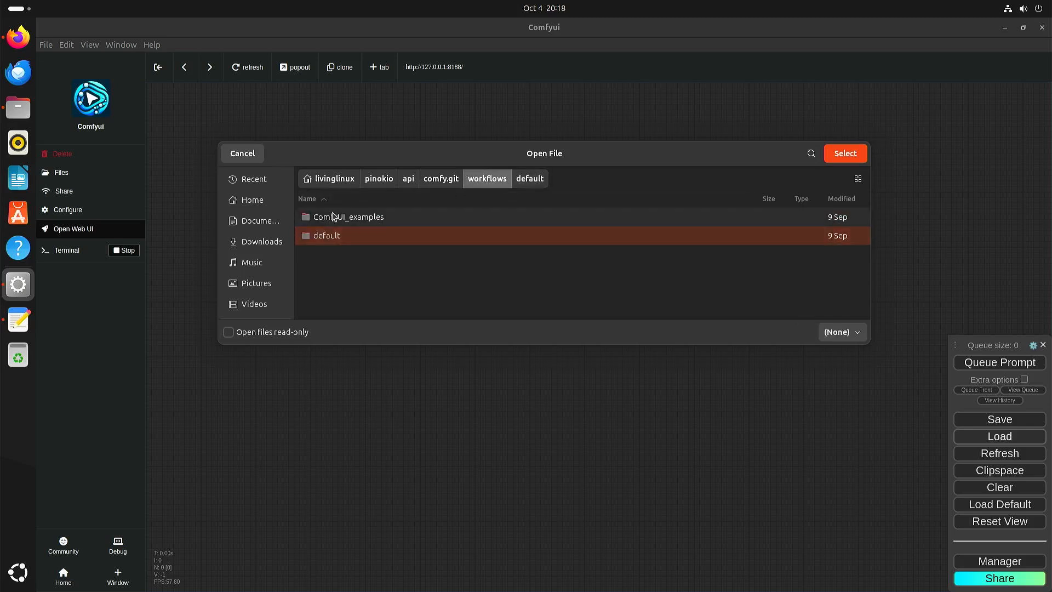
double_click(348, 216)
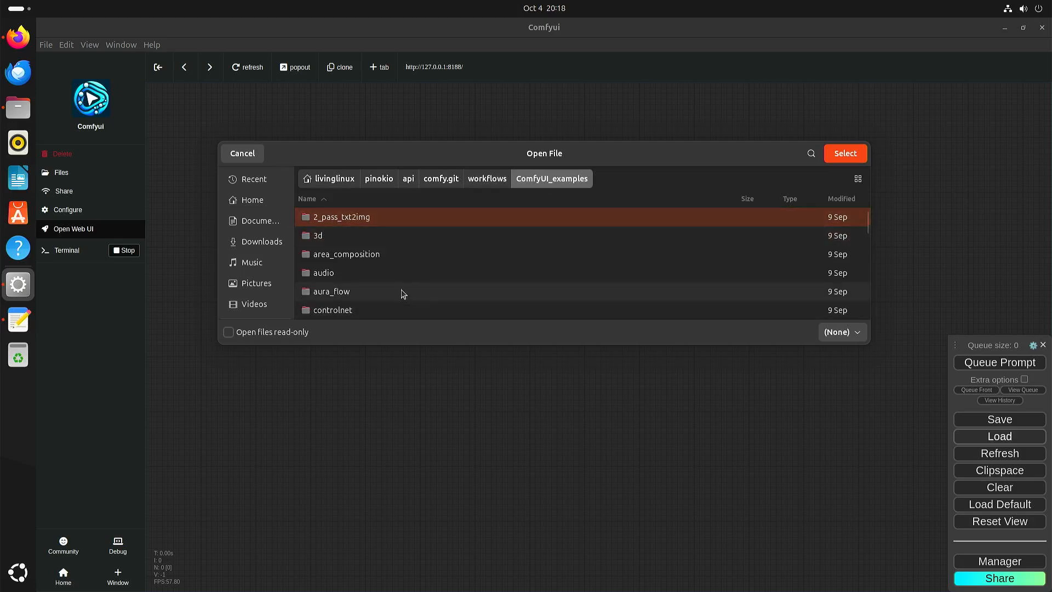
scroll("down", 3)
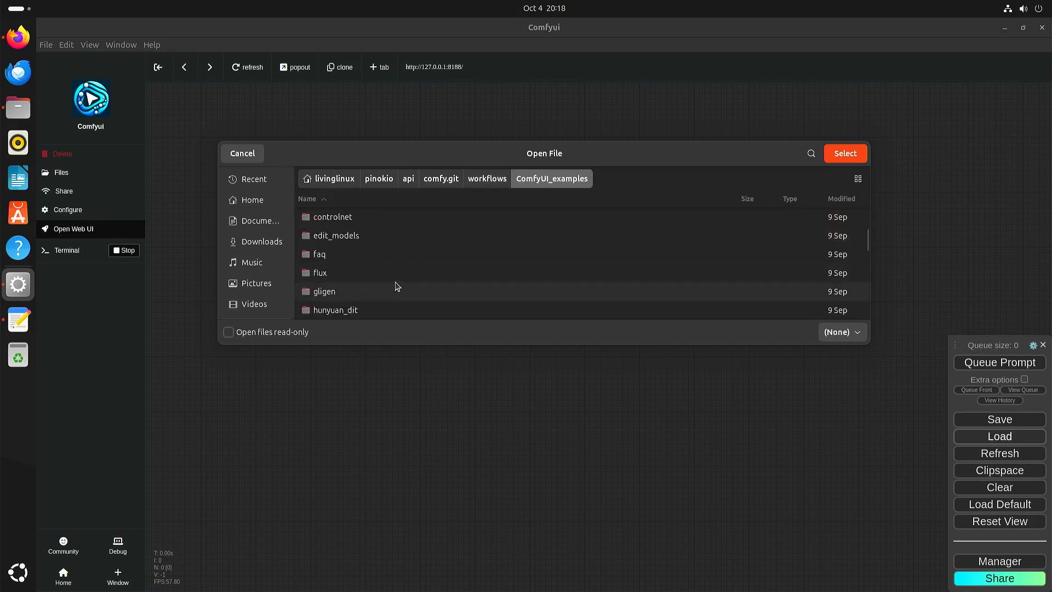
double_click(320, 273)
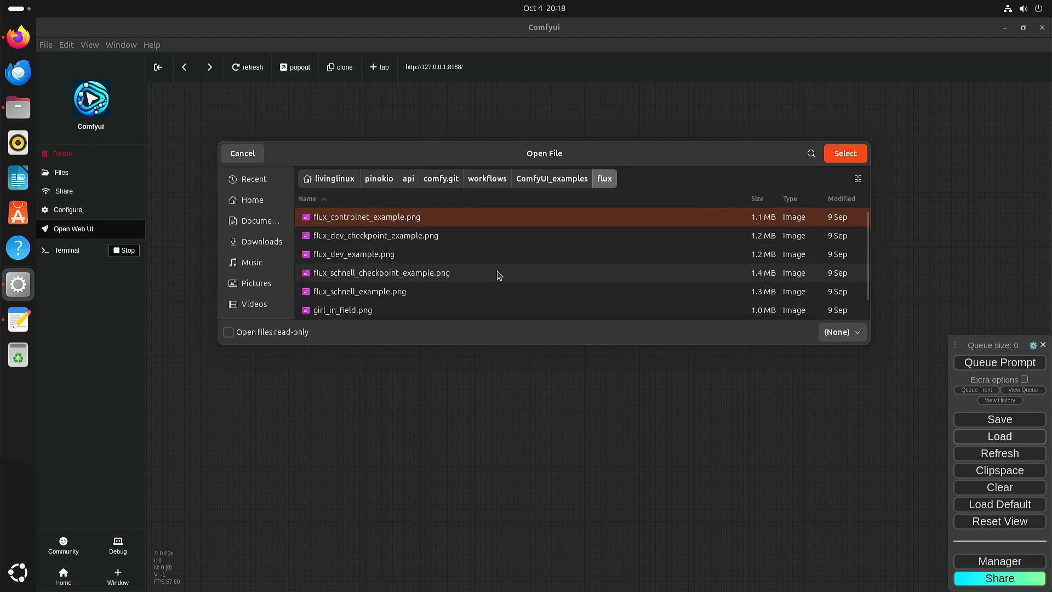
left_click(552, 179)
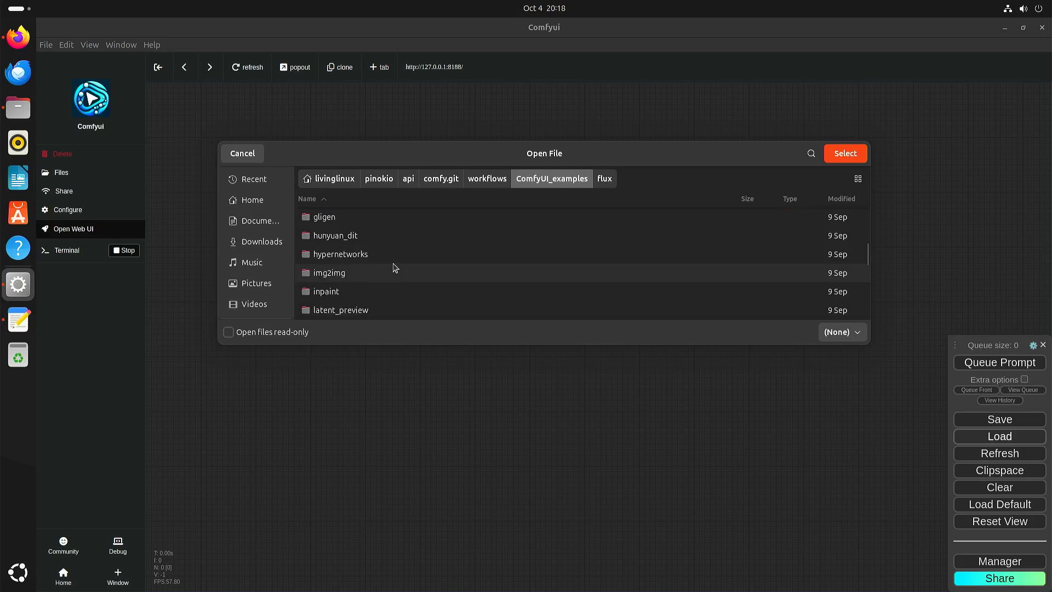
scroll("down", 3)
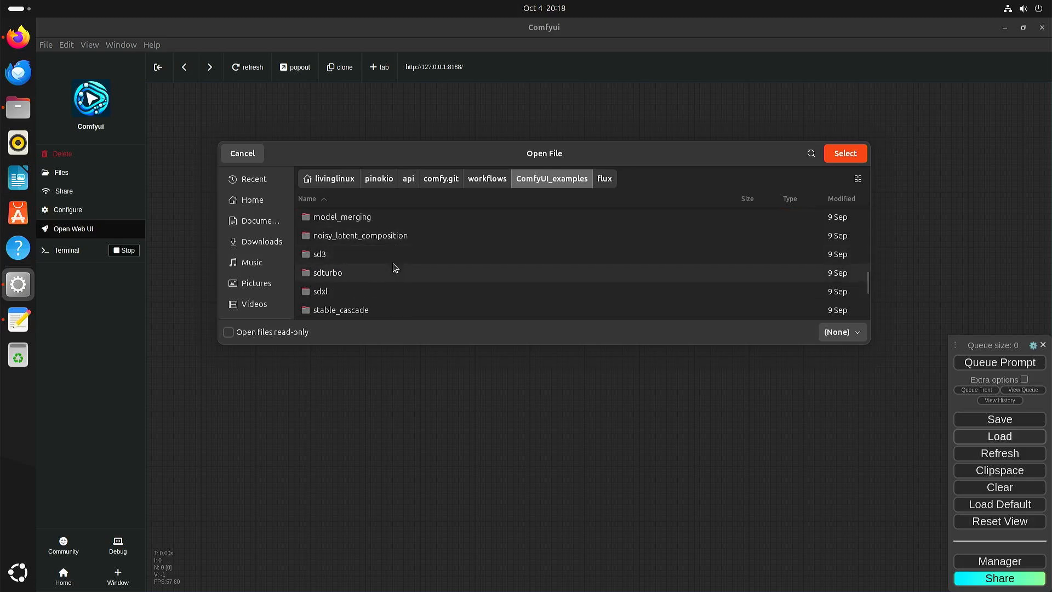
scroll("down", 3)
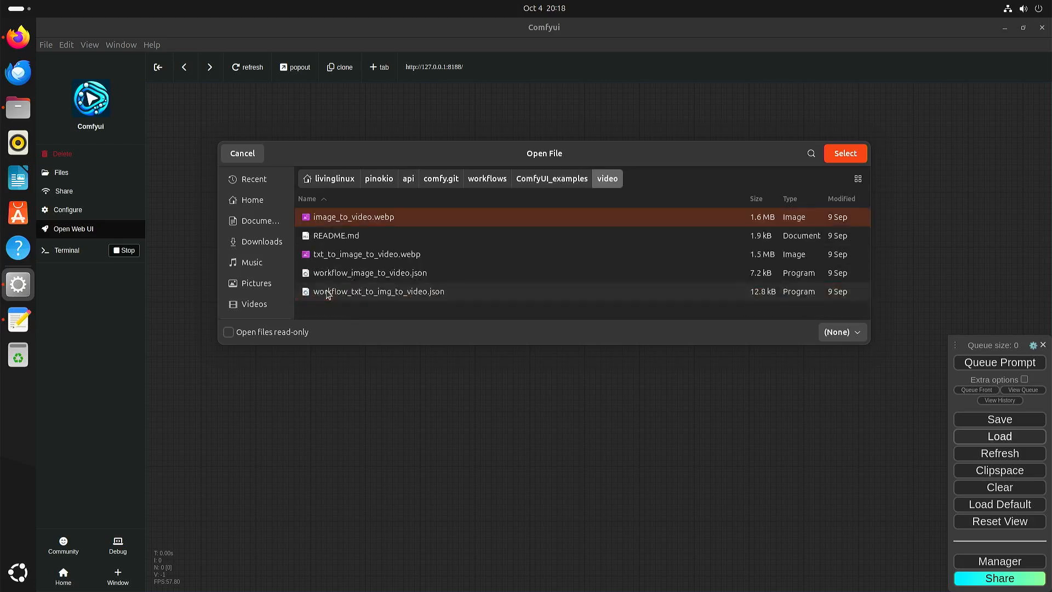
mouse_move(361, 349)
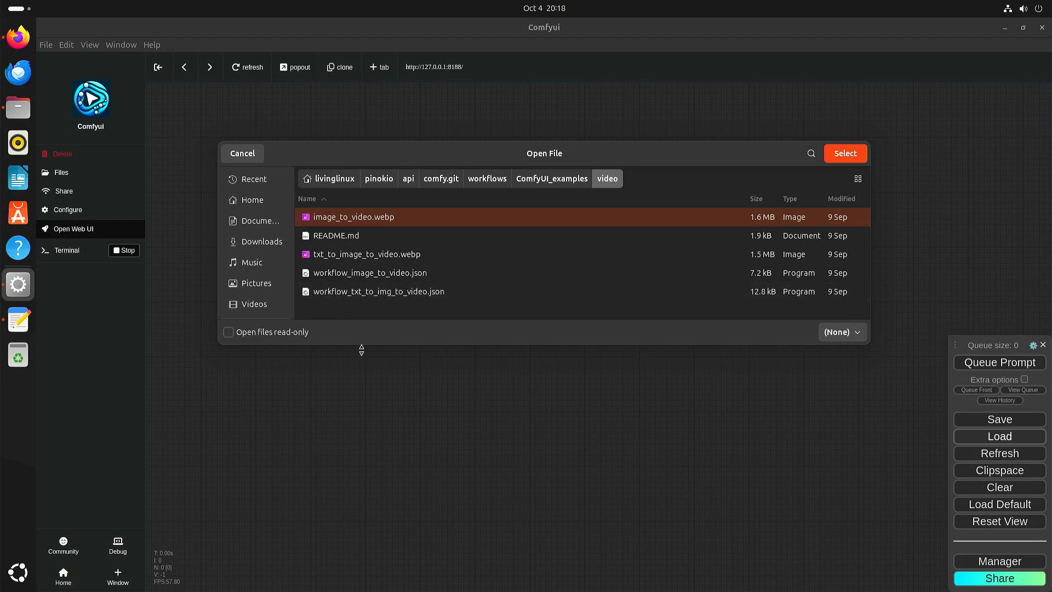
mouse_move(371, 273)
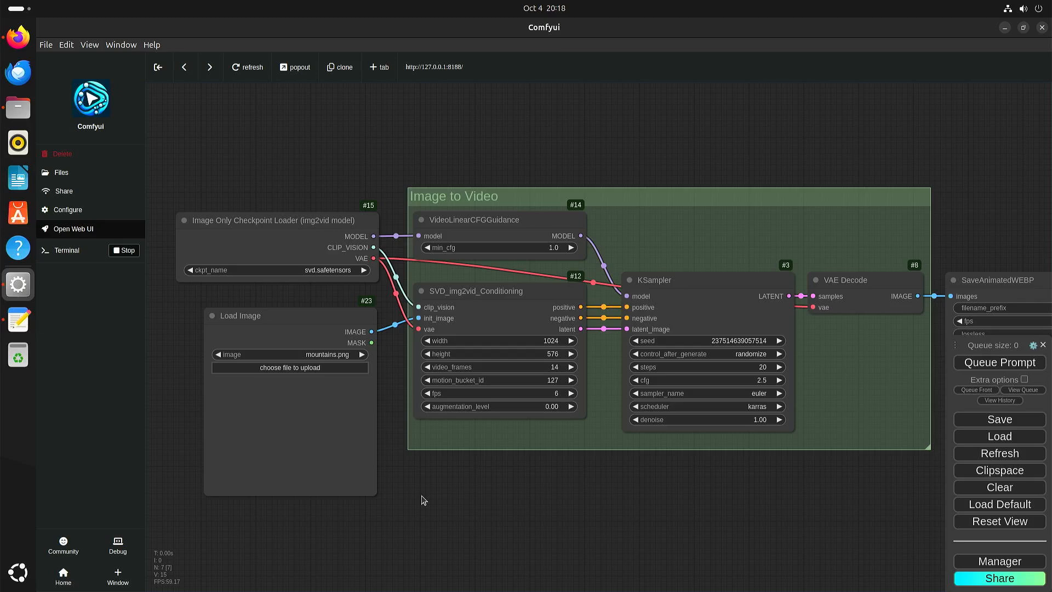
mouse_move(367, 278)
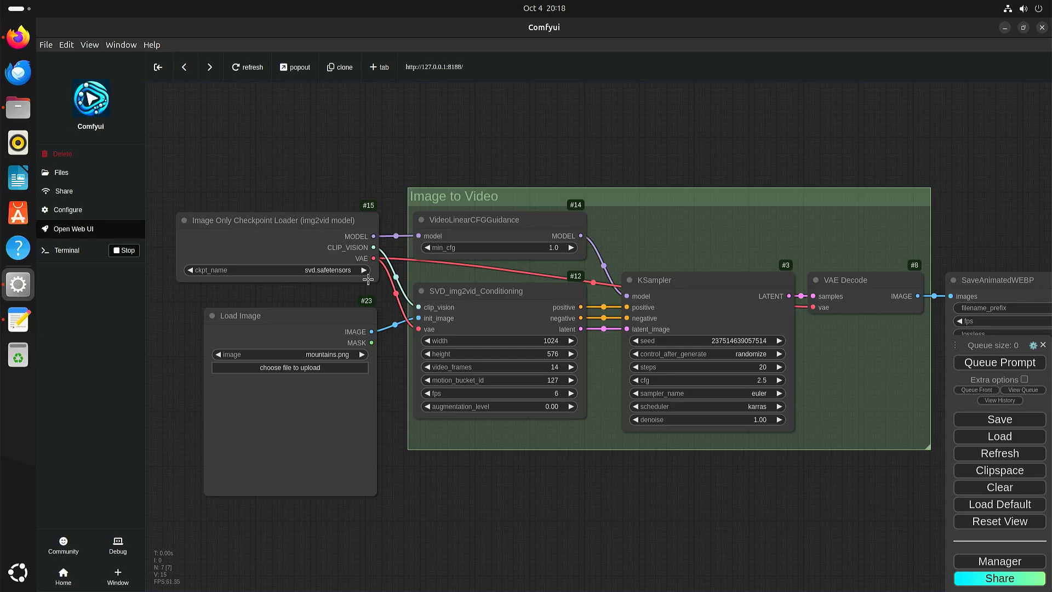
mouse_move(365, 274)
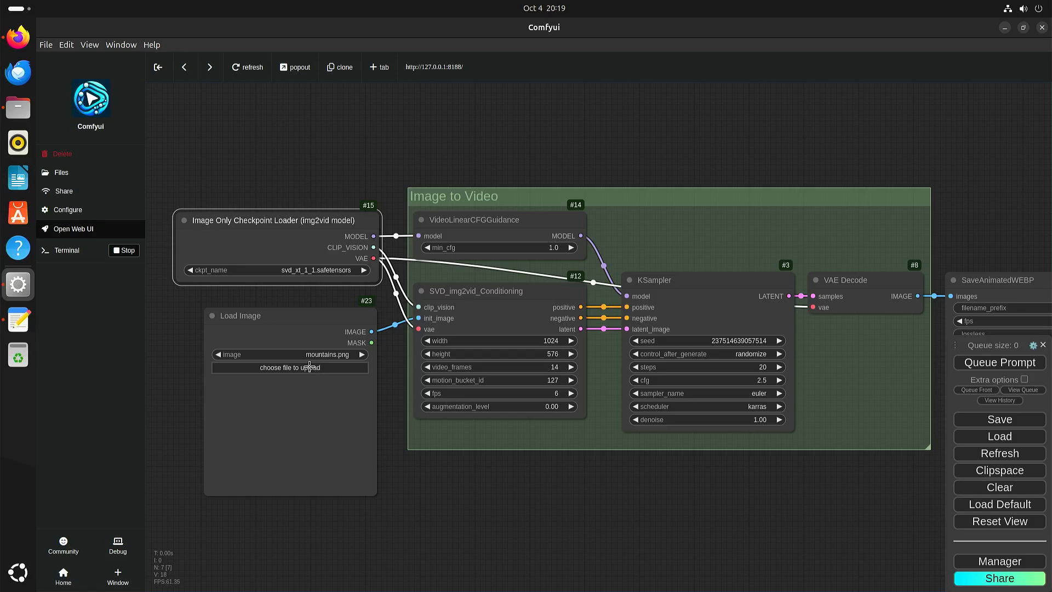
Upload ComfyUI_00005_.png, the surfing penguin picture, into the Load Image node
left_click(289, 367)
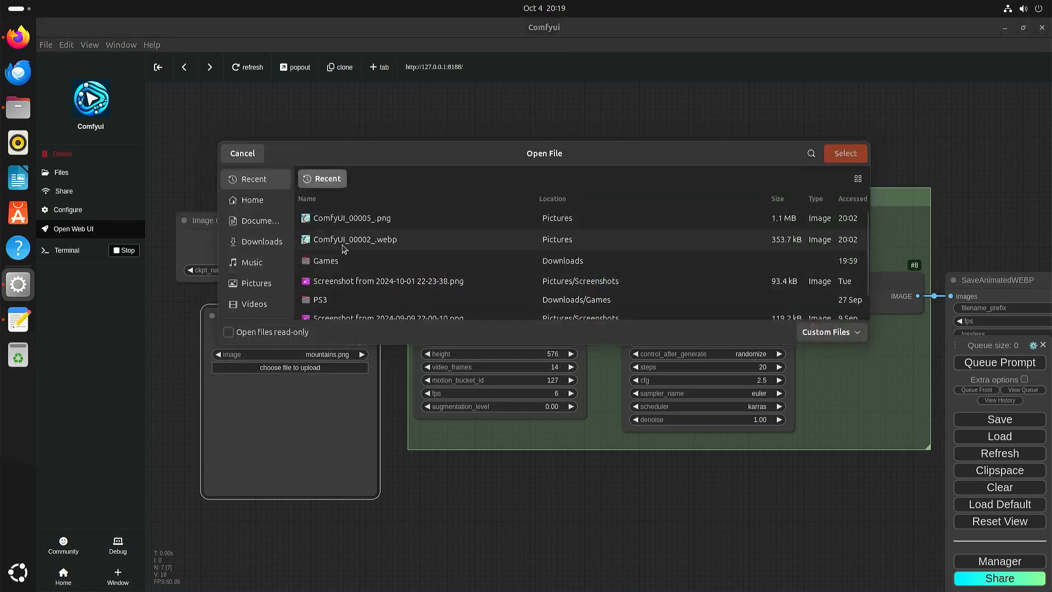
left_click(845, 153)
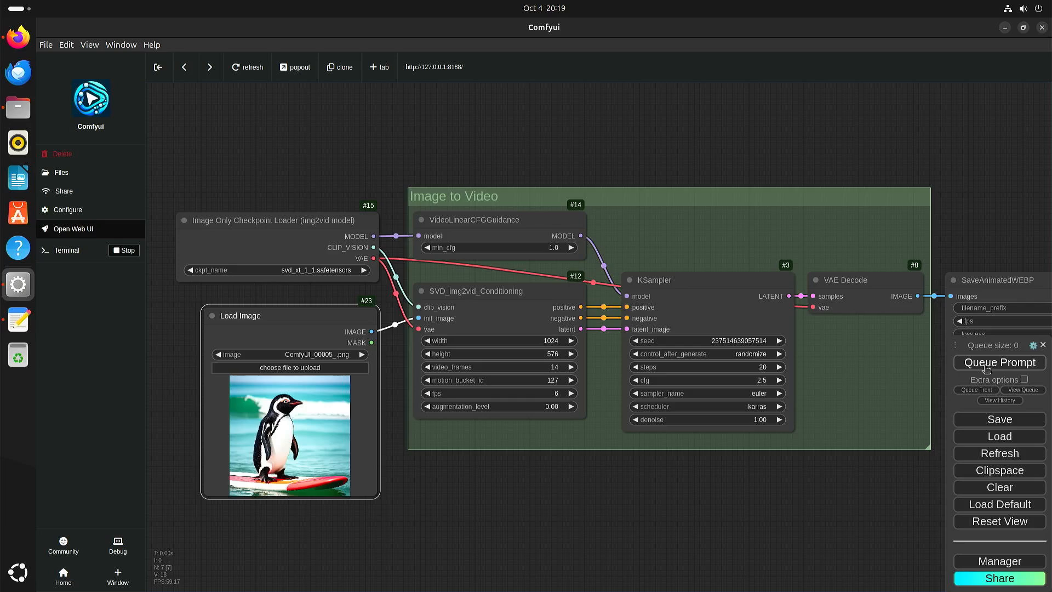
mouse_move(18, 107)
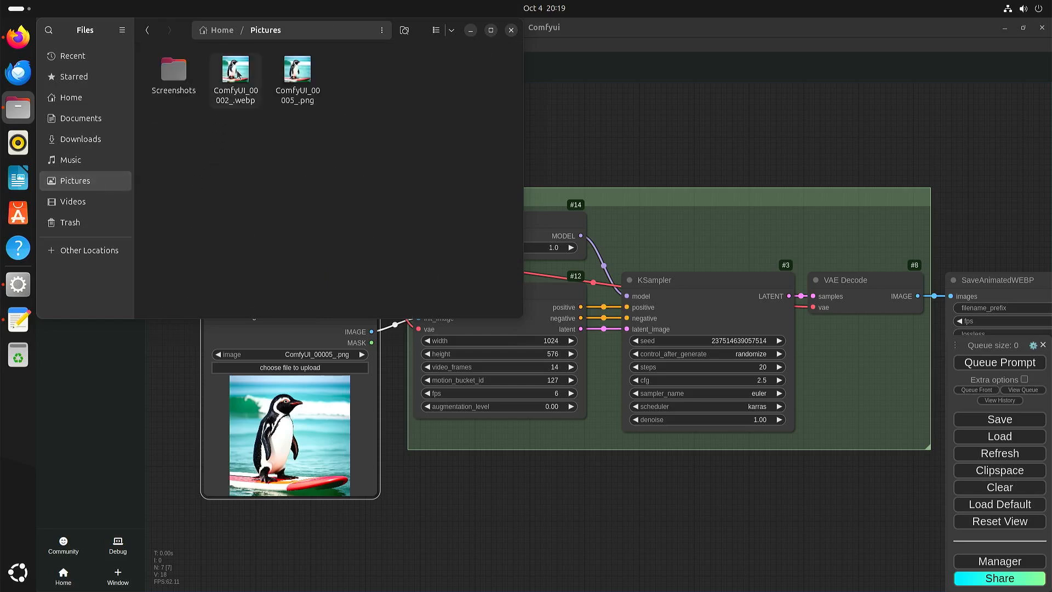
Open ComfyUI_00002_.webp from the Pictures folder in the image viewer
double_click(235, 69)
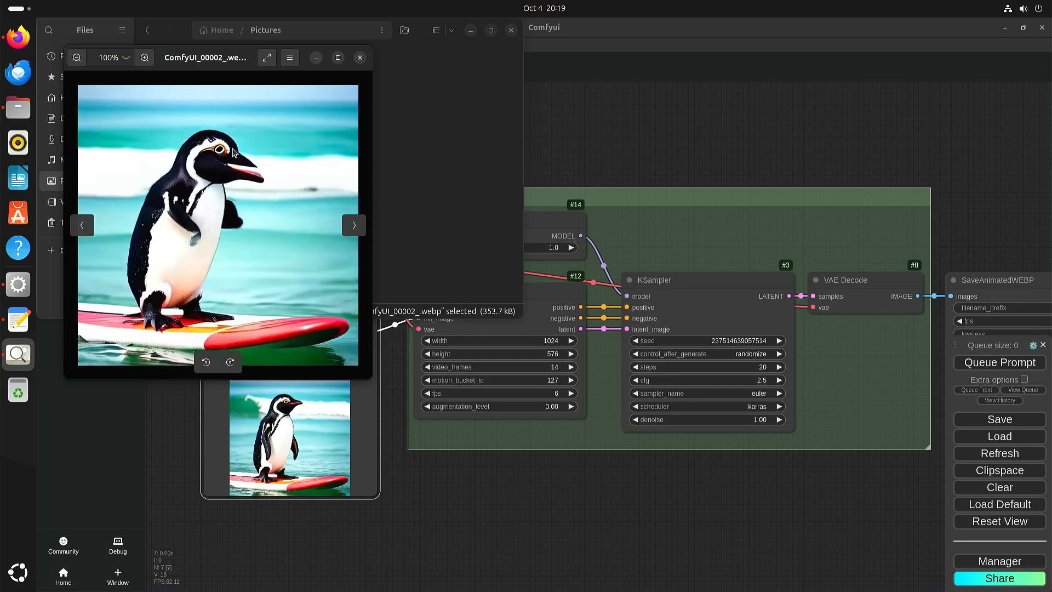
Let the penguin animation play, then close the image viewer window
left_click(353, 225)
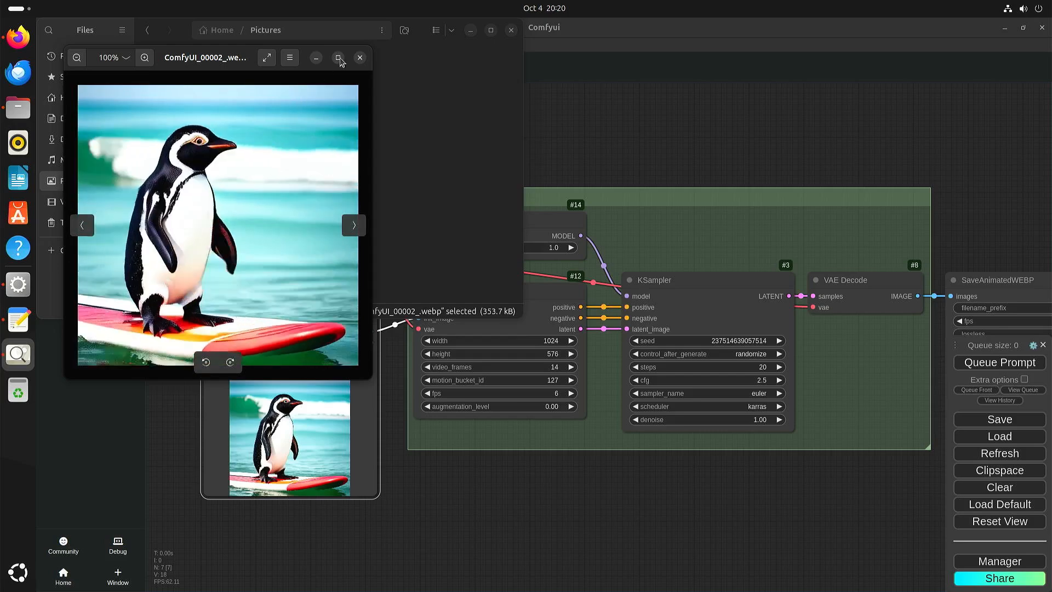
left_click(360, 57)
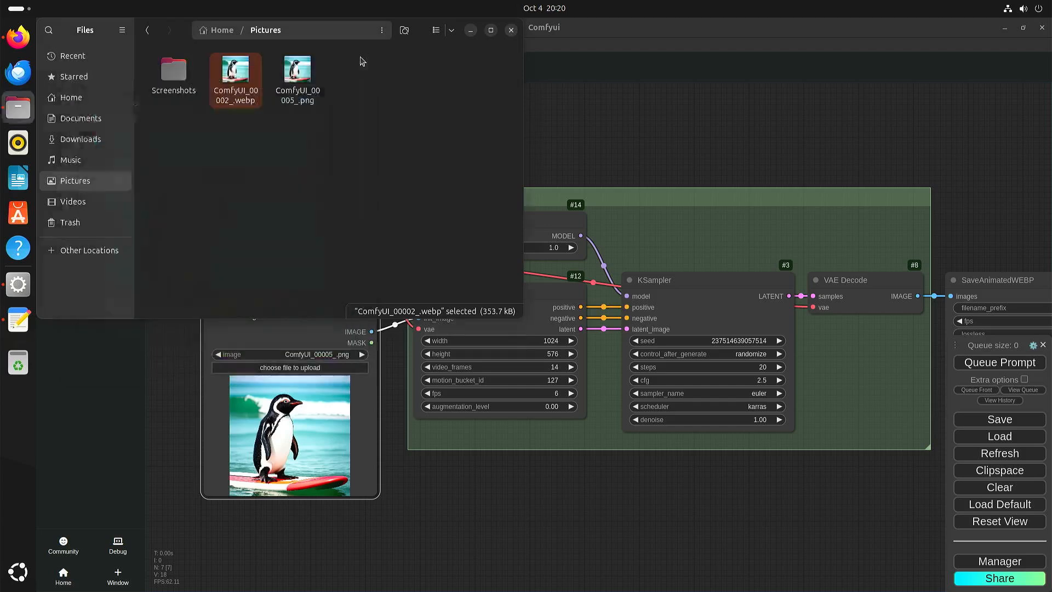
mouse_move(434, 242)
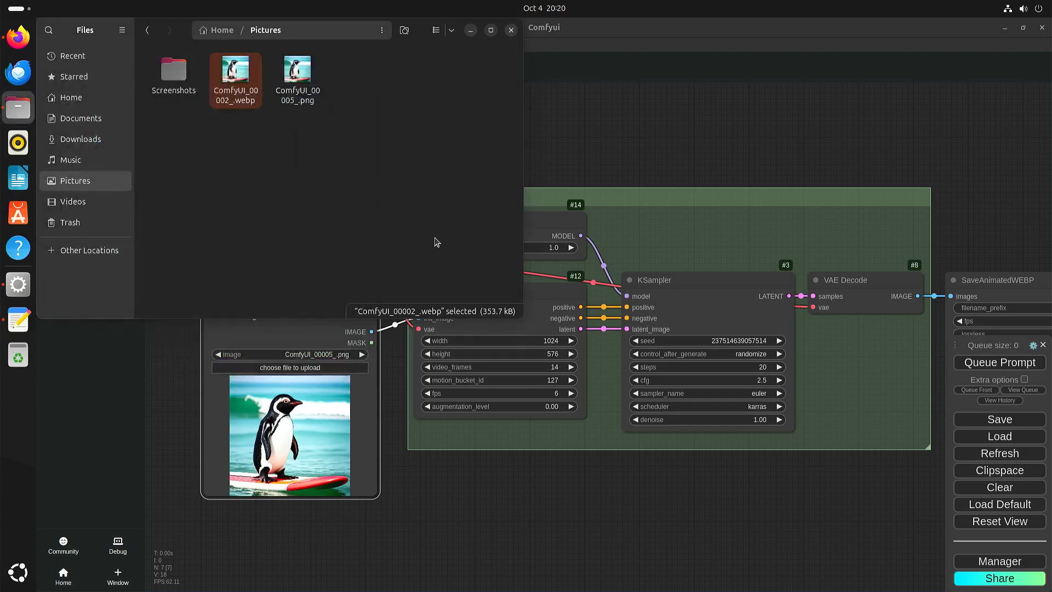